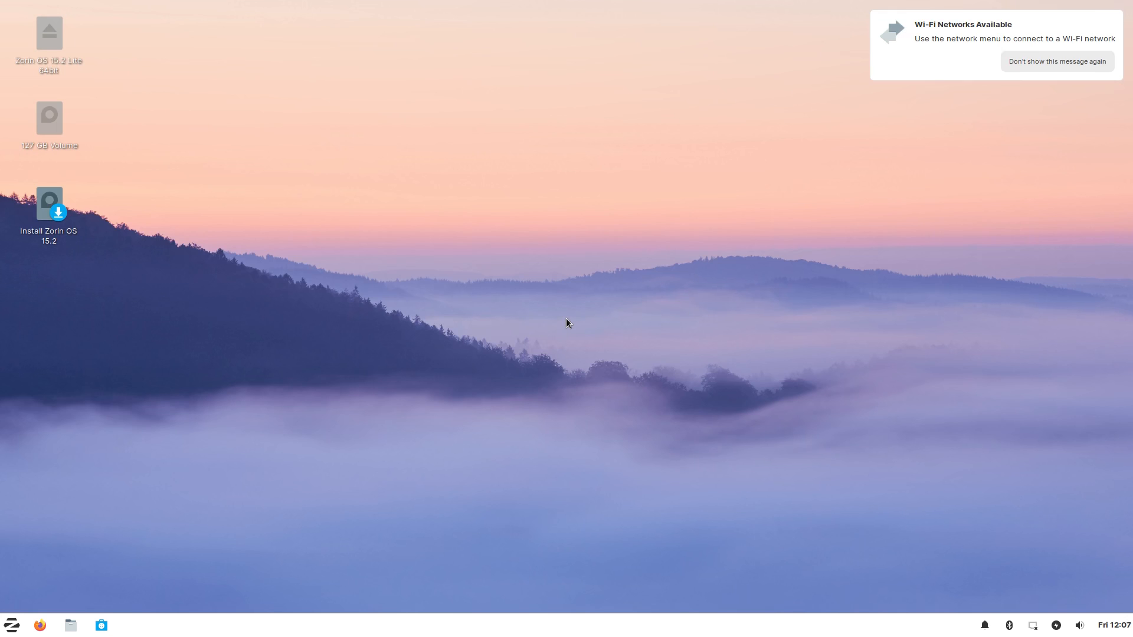
Step: Start the Zorin OS installer in English with US layout and join a Wi-Fi network
double_click(49, 205)
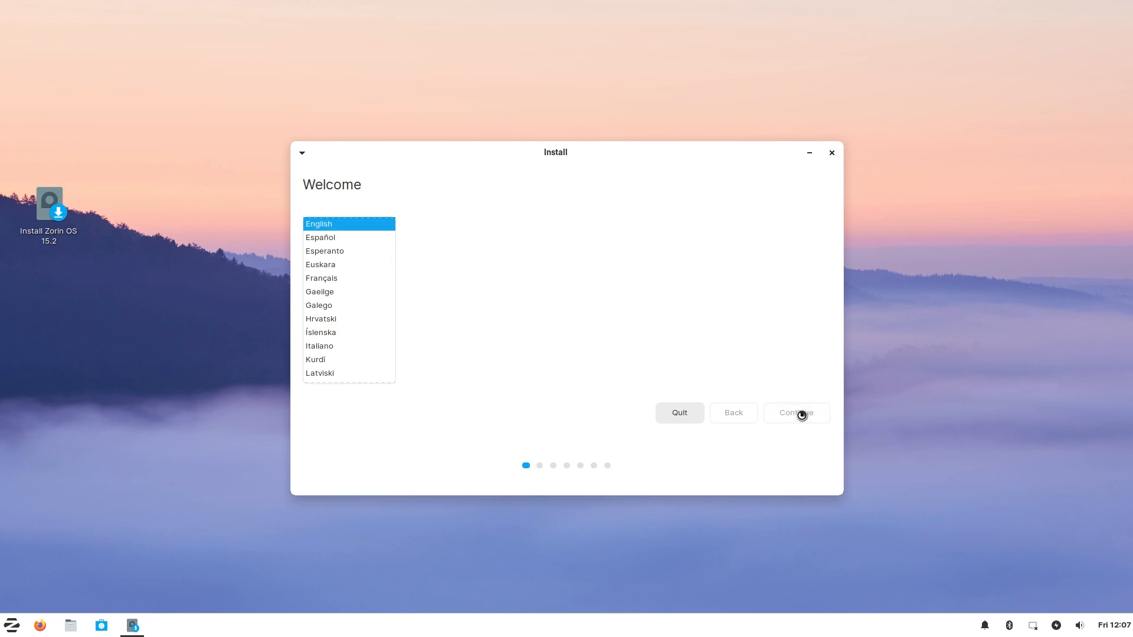
click(795, 413)
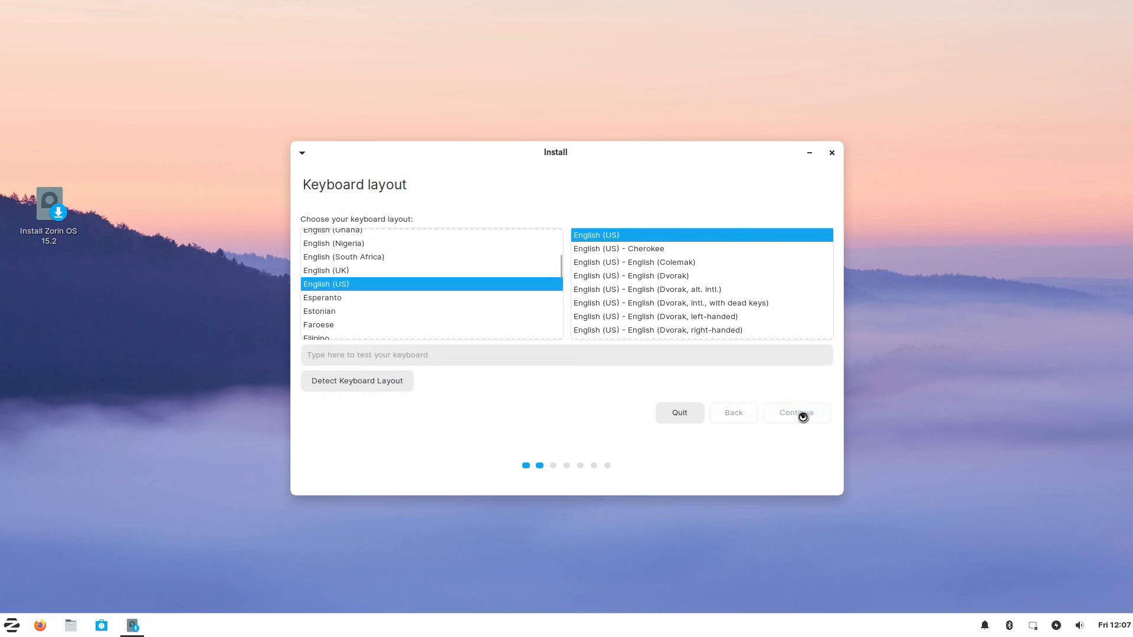
click(795, 413)
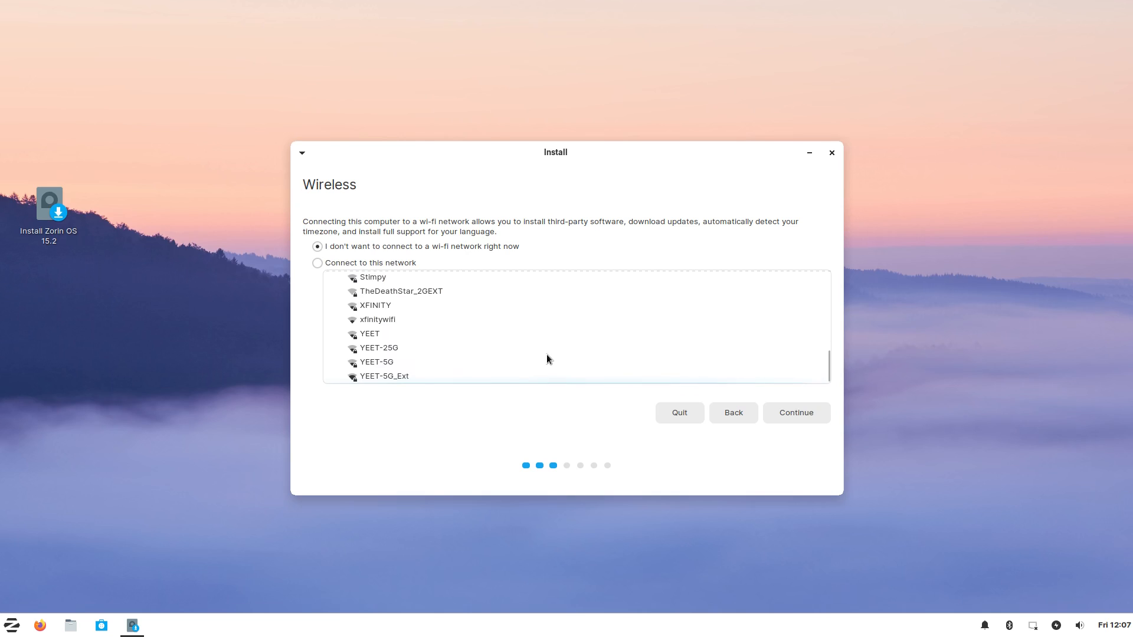
click(385, 376)
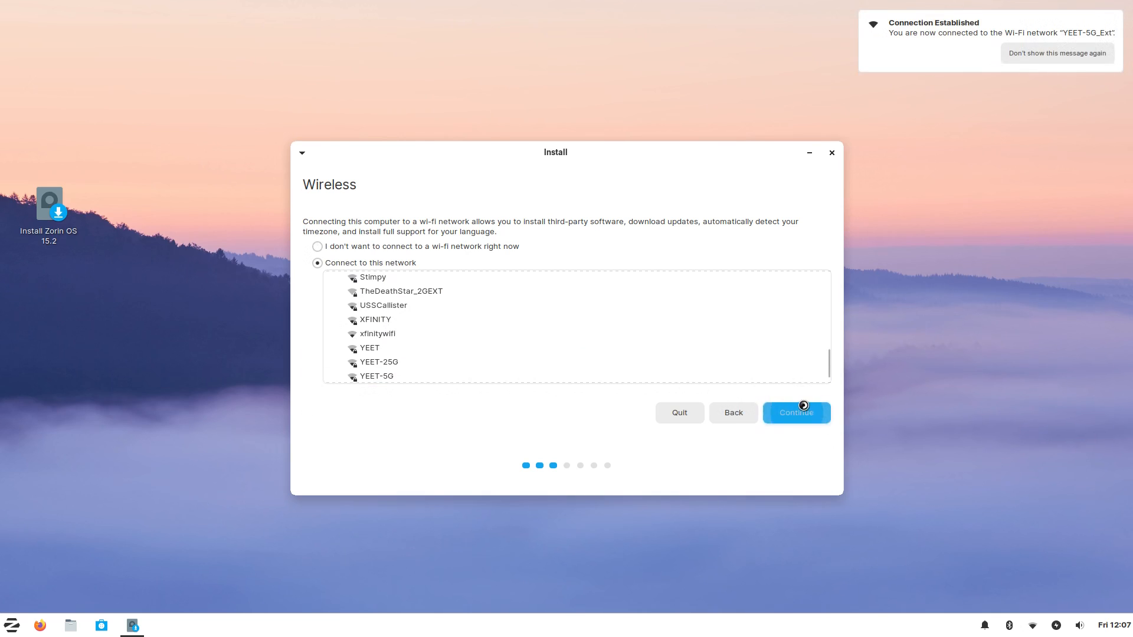
click(795, 412)
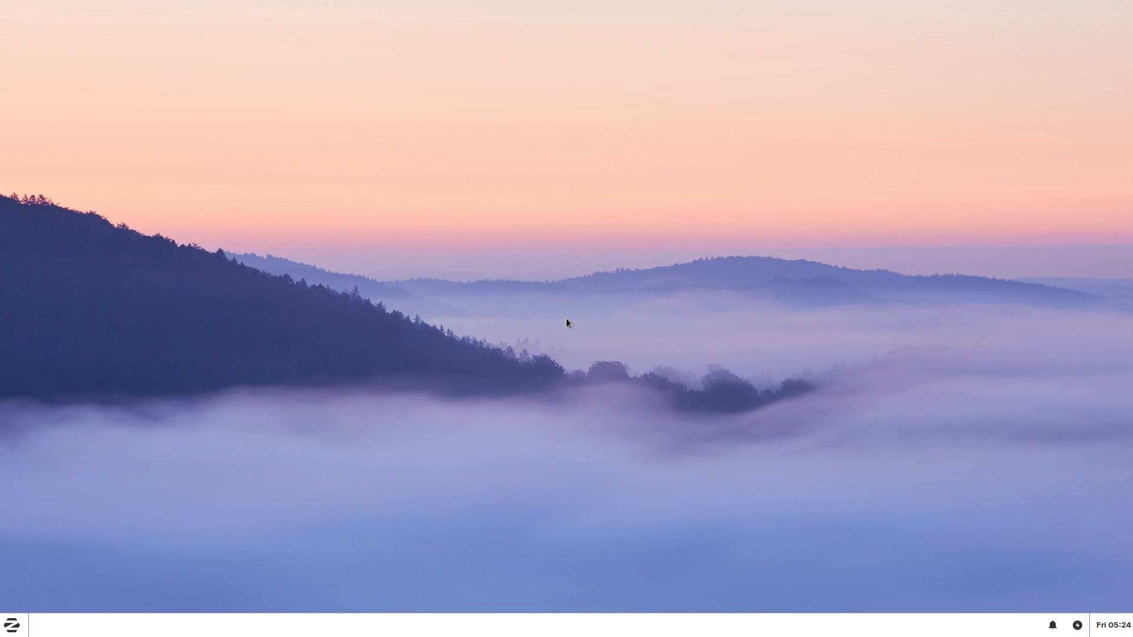
Step: Run df -h, highlight the root drive's 8.8G used, then show htop maximized
click(12, 624)
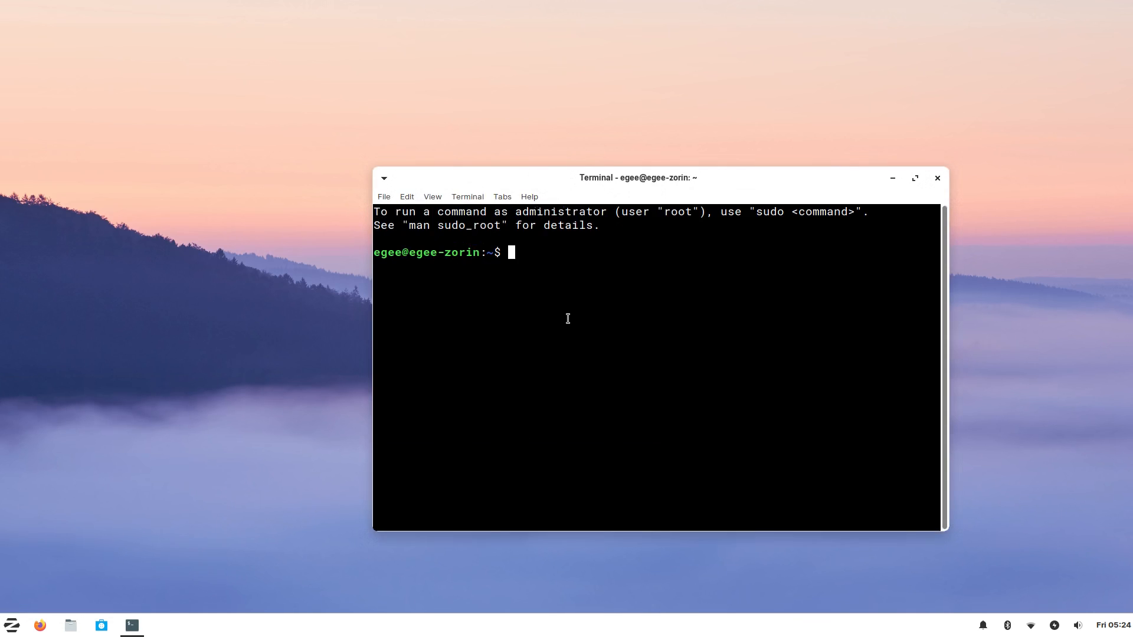
text(df -h)
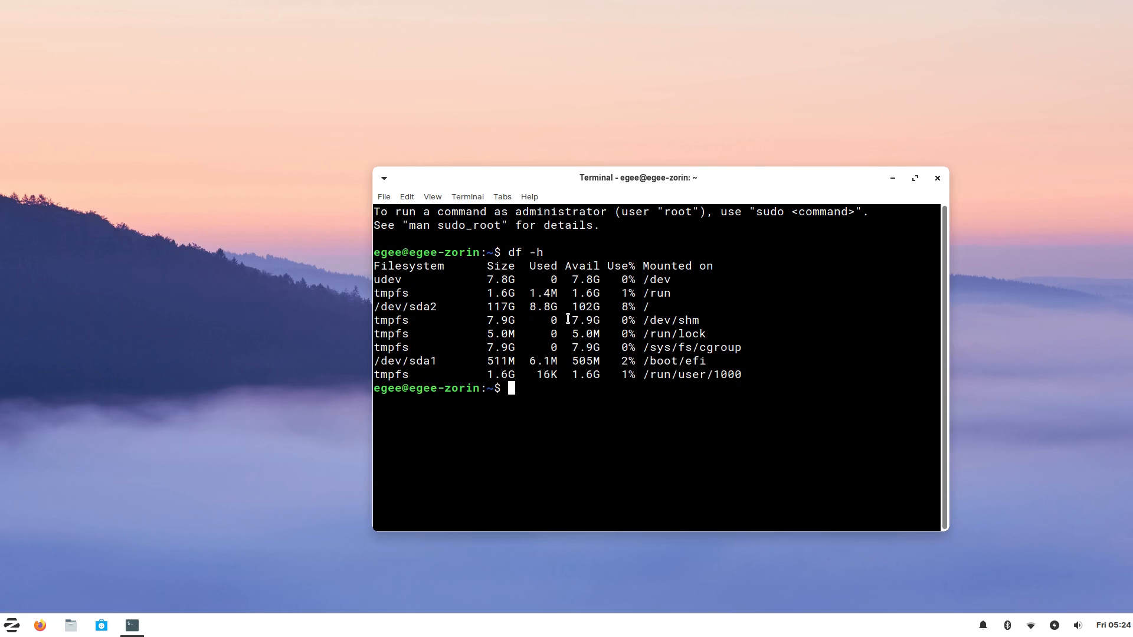
mouse_move(545, 306)
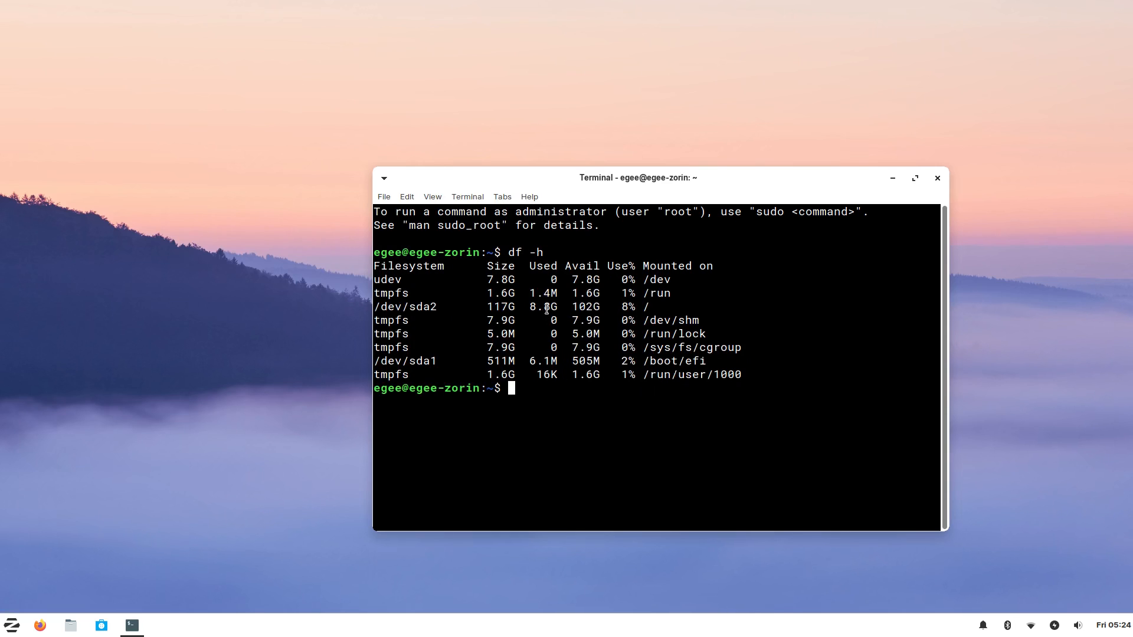
double_click(543, 306)
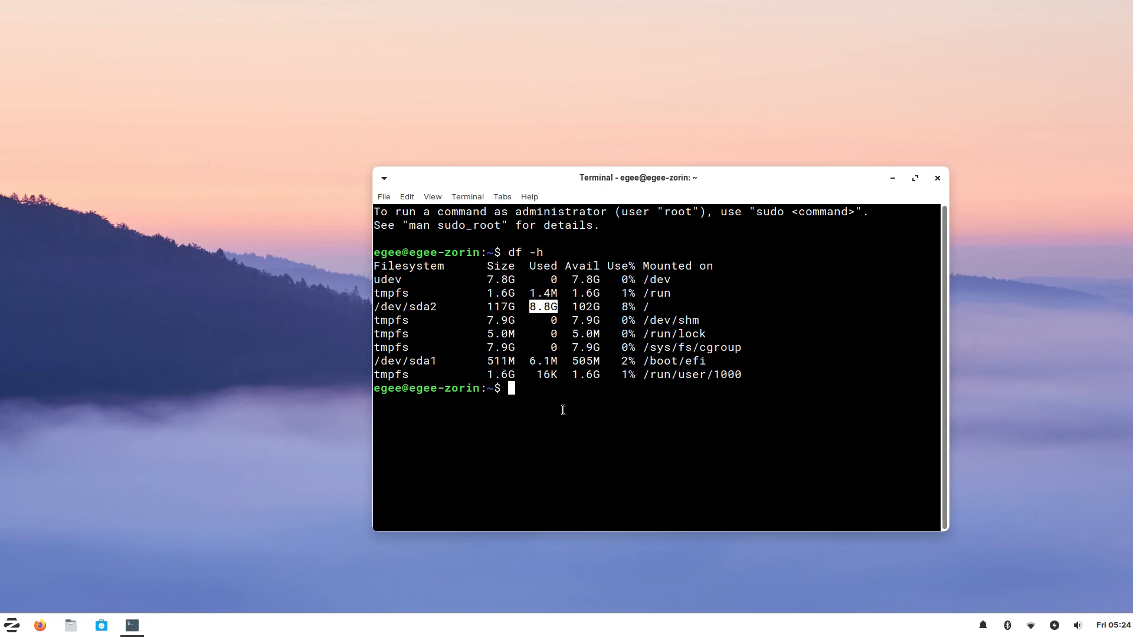
click(160, 625)
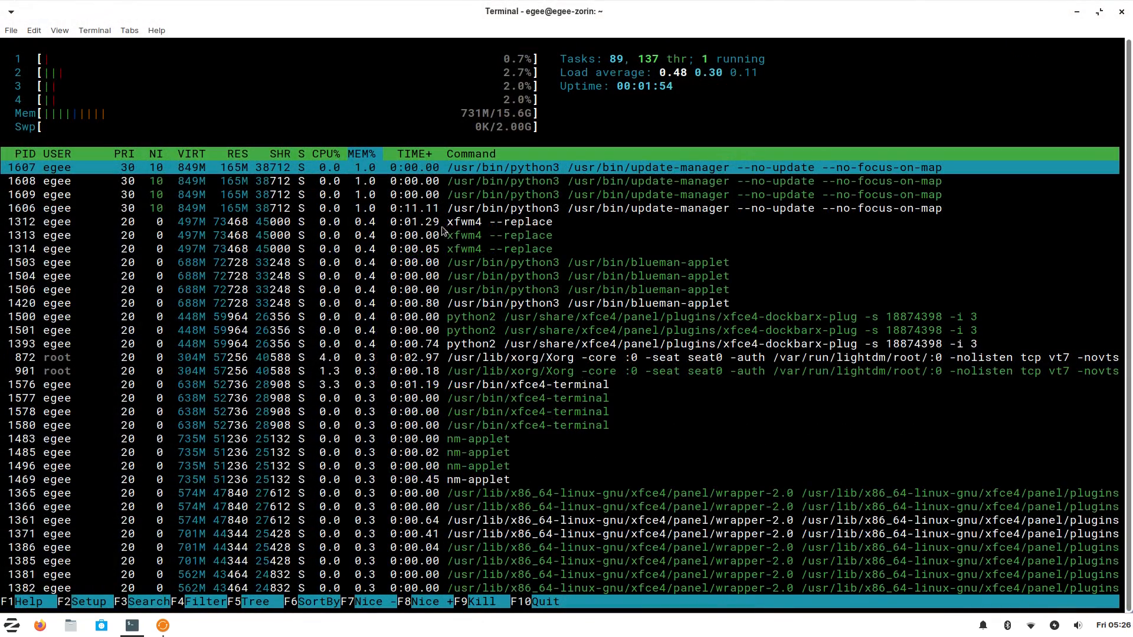
mouse_move(456, 236)
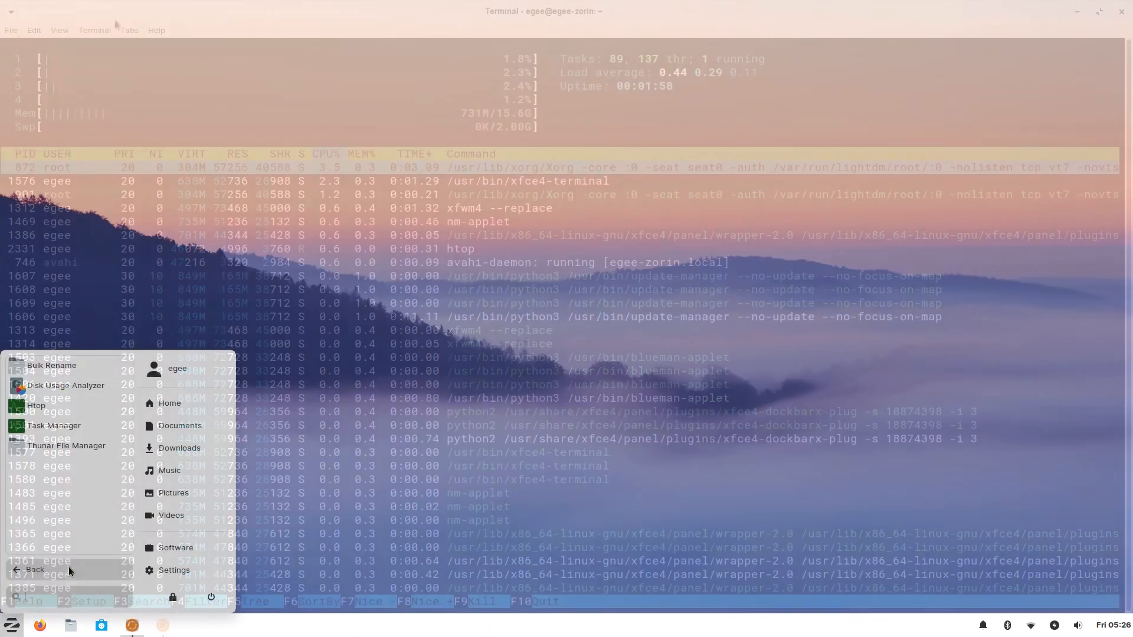
Step: Search Settings for 'app', open Zorin Appearance, and view its Desktop and Theme tabs
click(174, 569)
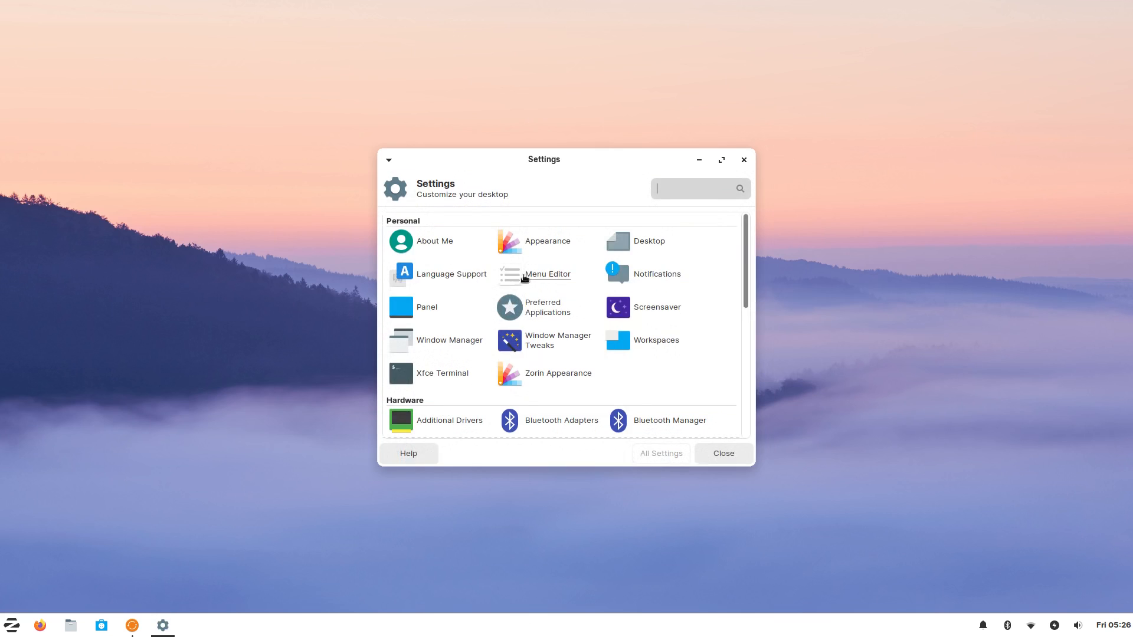
scroll(down, 3)
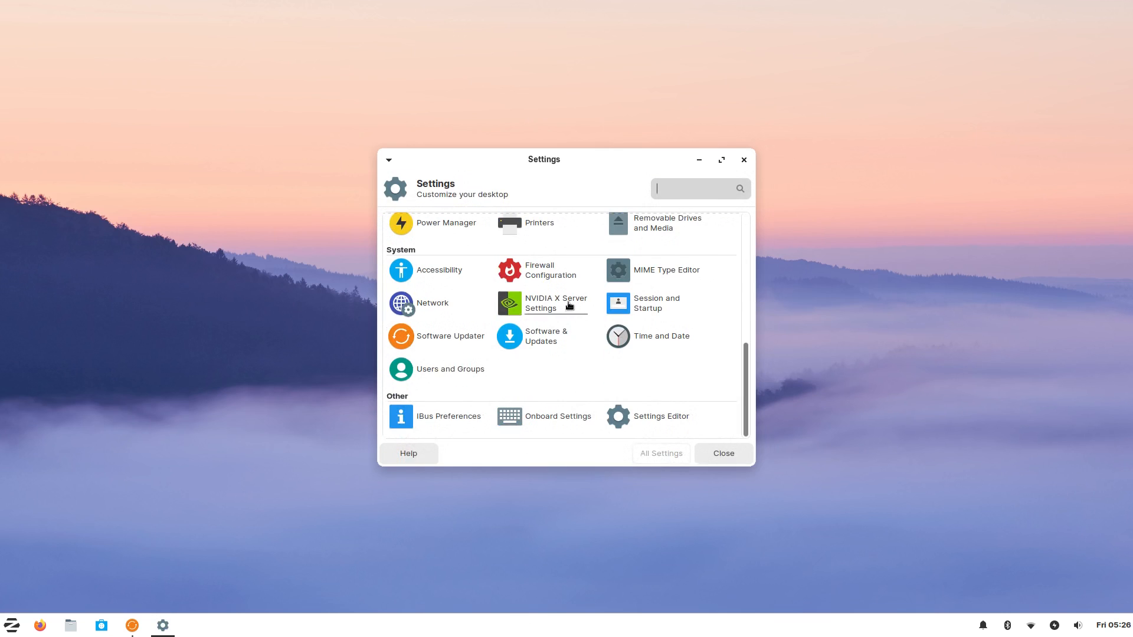
text(app)
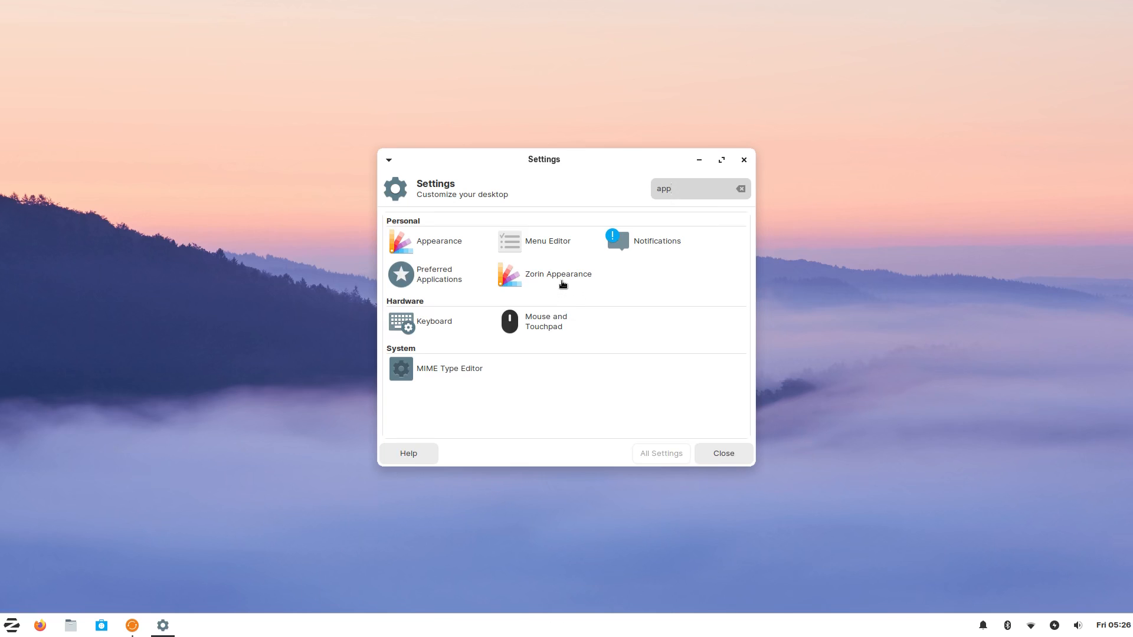
click(557, 274)
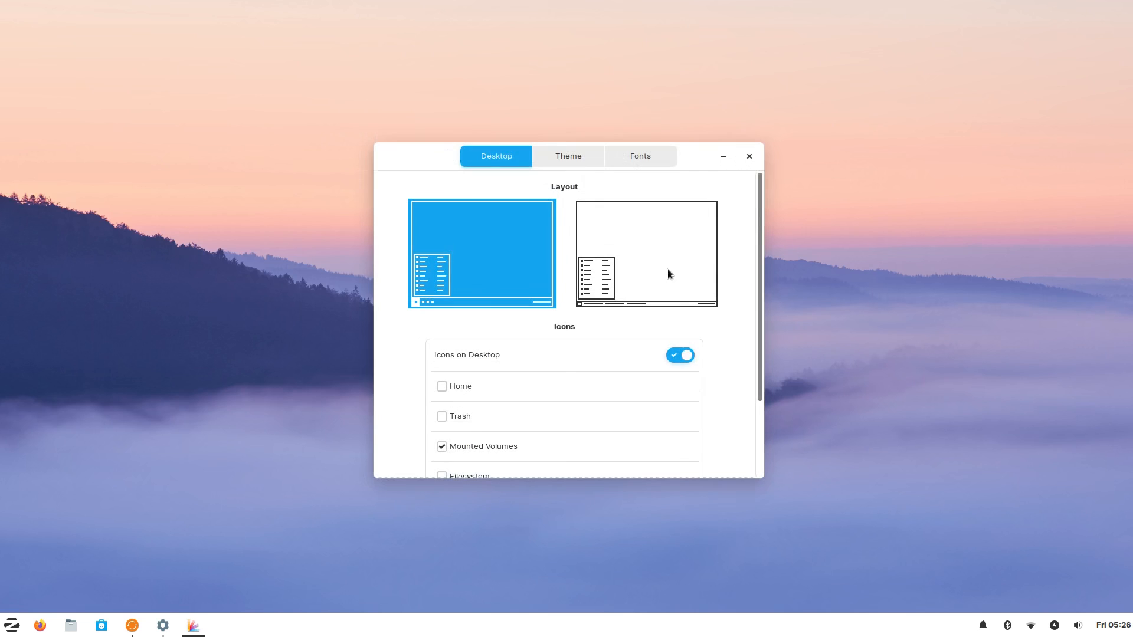
click(645, 253)
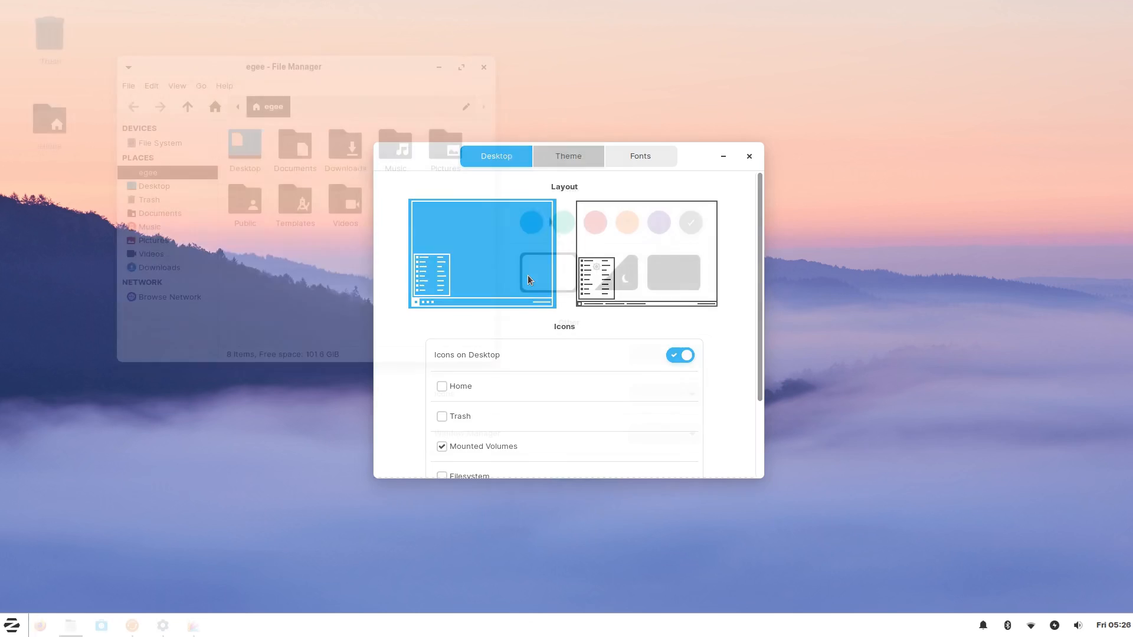
click(567, 156)
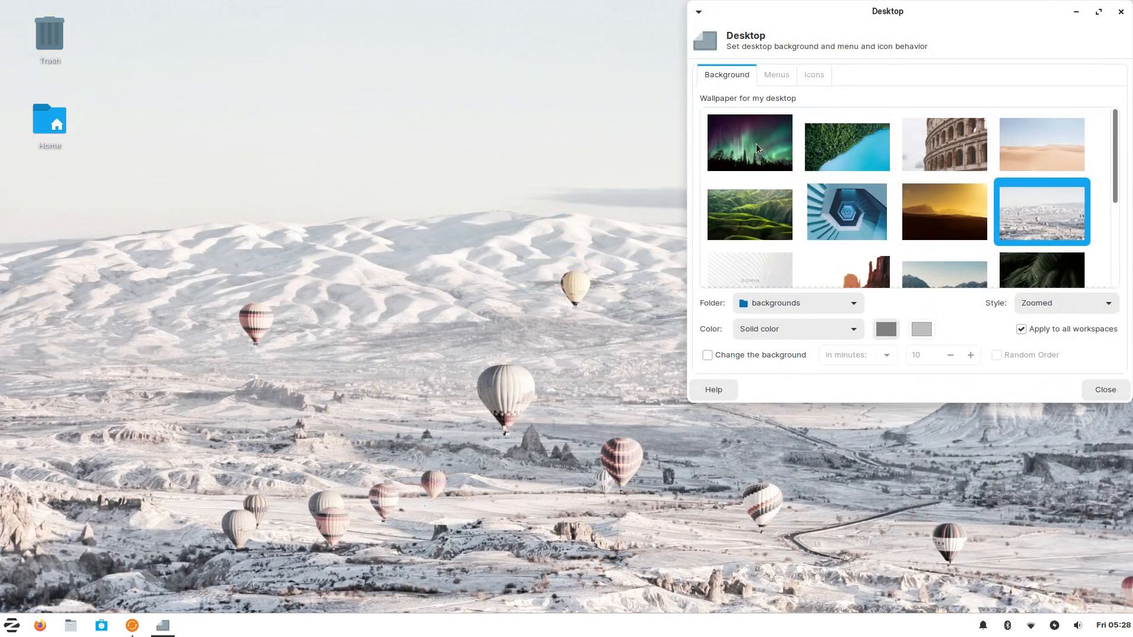
Step: Set the aurora-over-pines wallpaper, then try a different wallpaper thumbnail
click(750, 142)
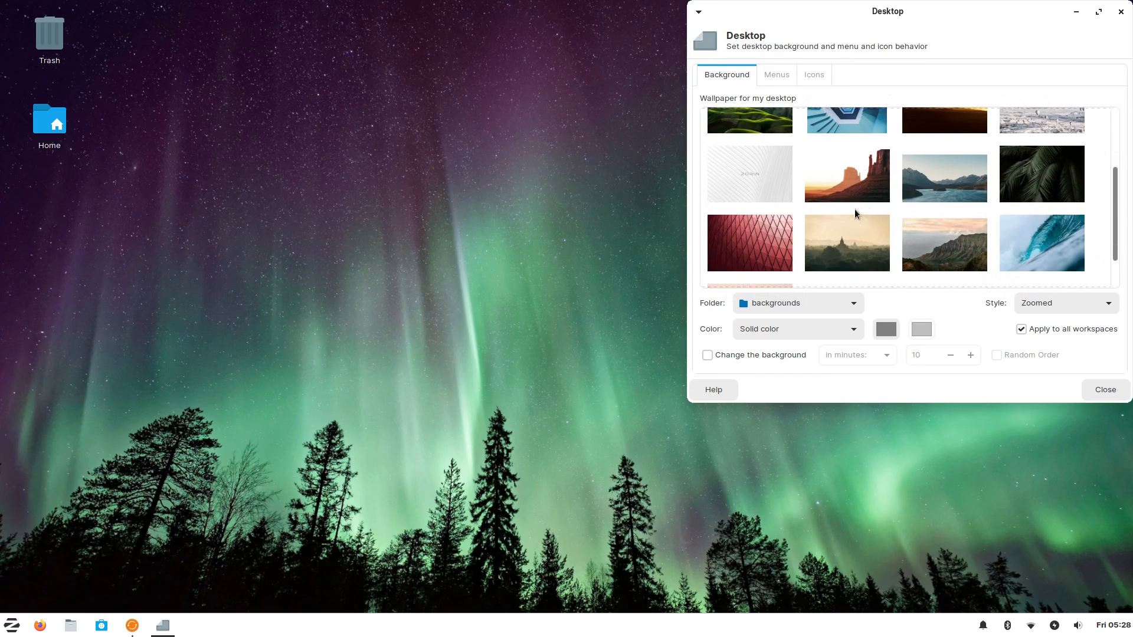
click(943, 173)
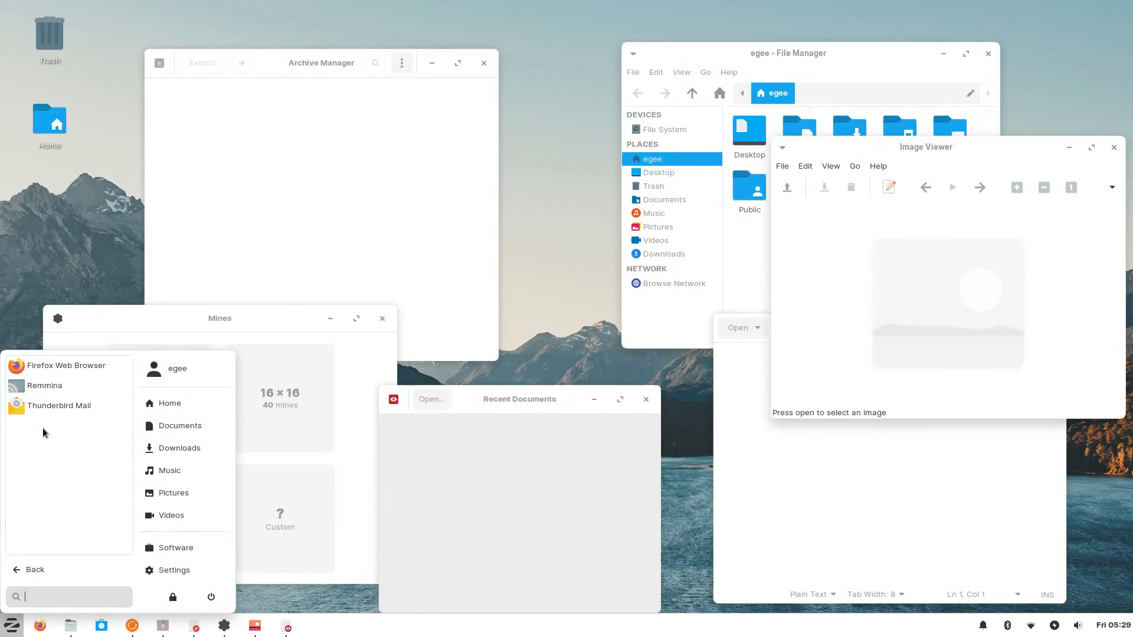
Step: Launch the remote desktop client and video editor with a new project, then browse settings apps
click(46, 385)
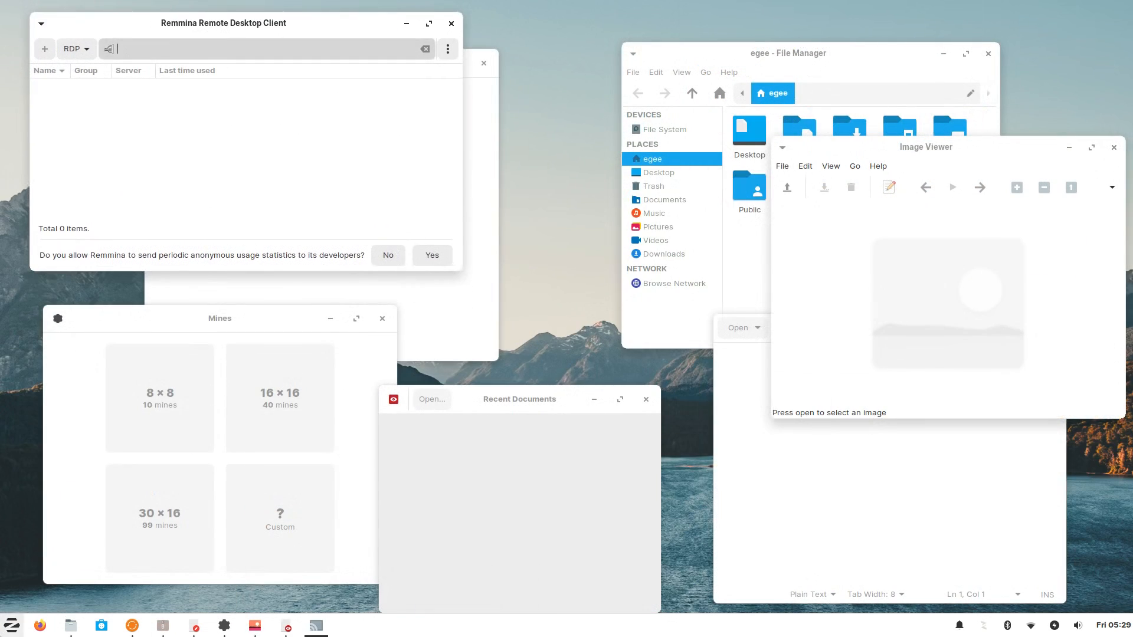
click(346, 625)
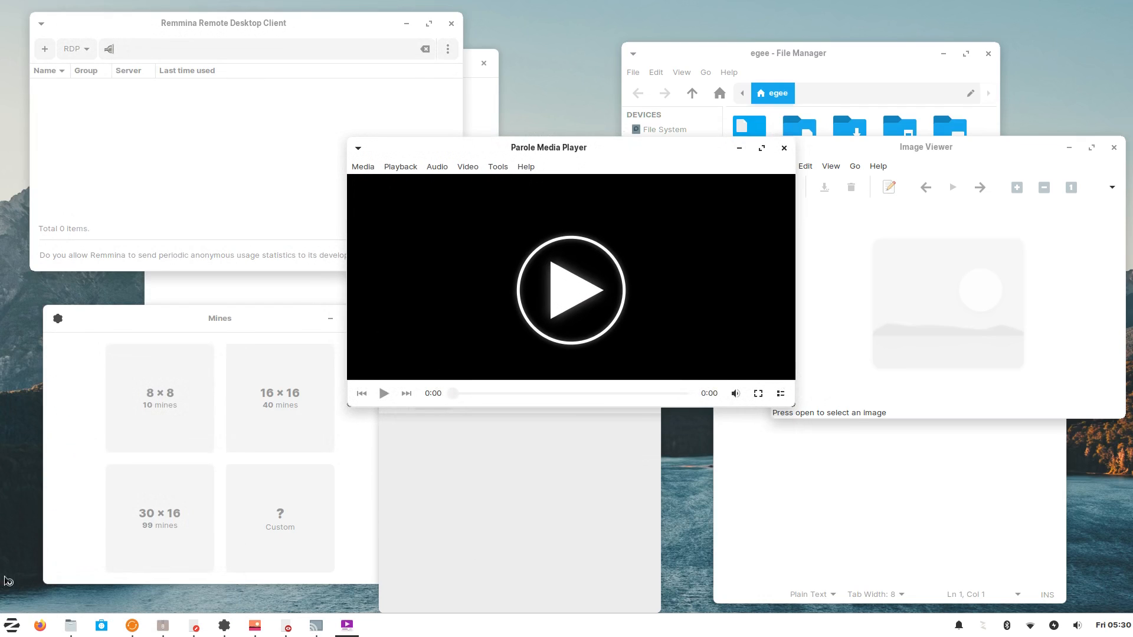
click(376, 626)
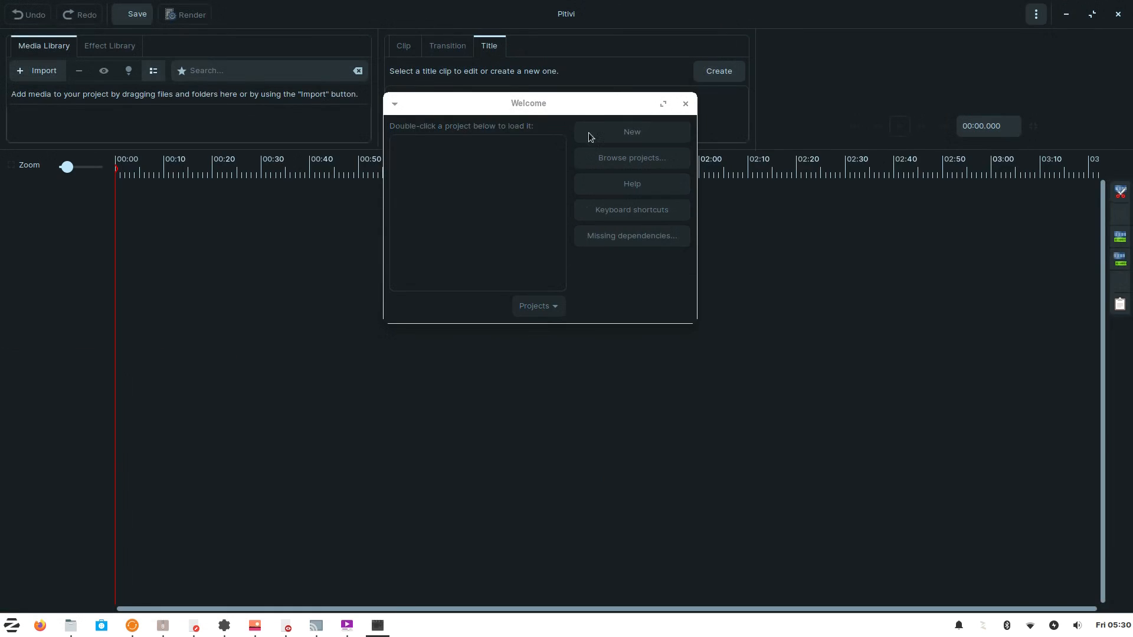
click(631, 132)
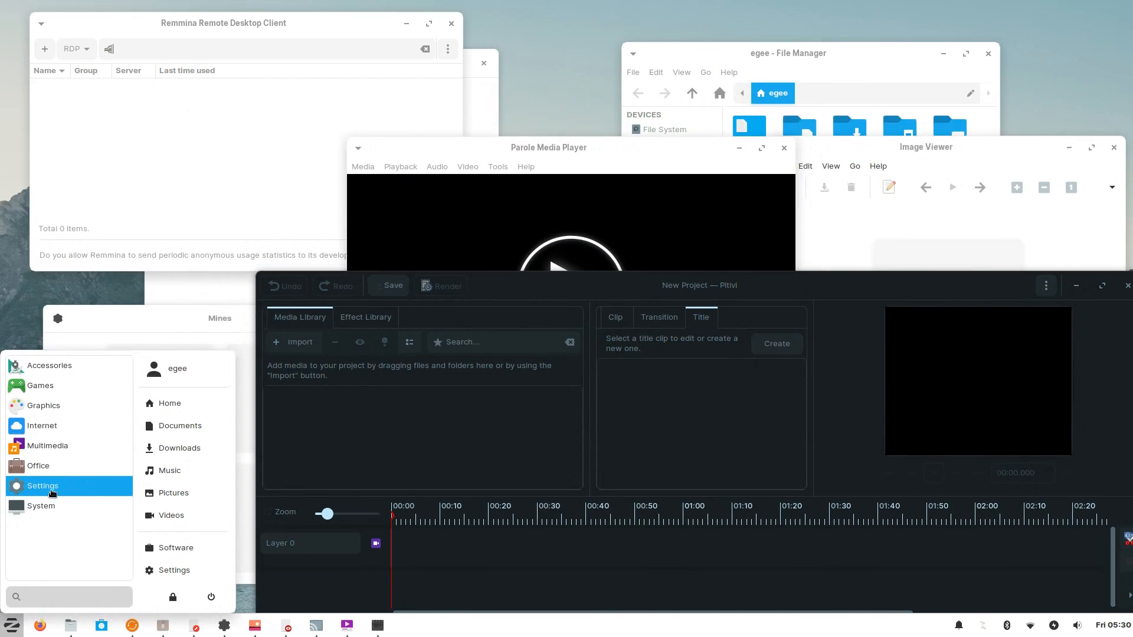
click(41, 485)
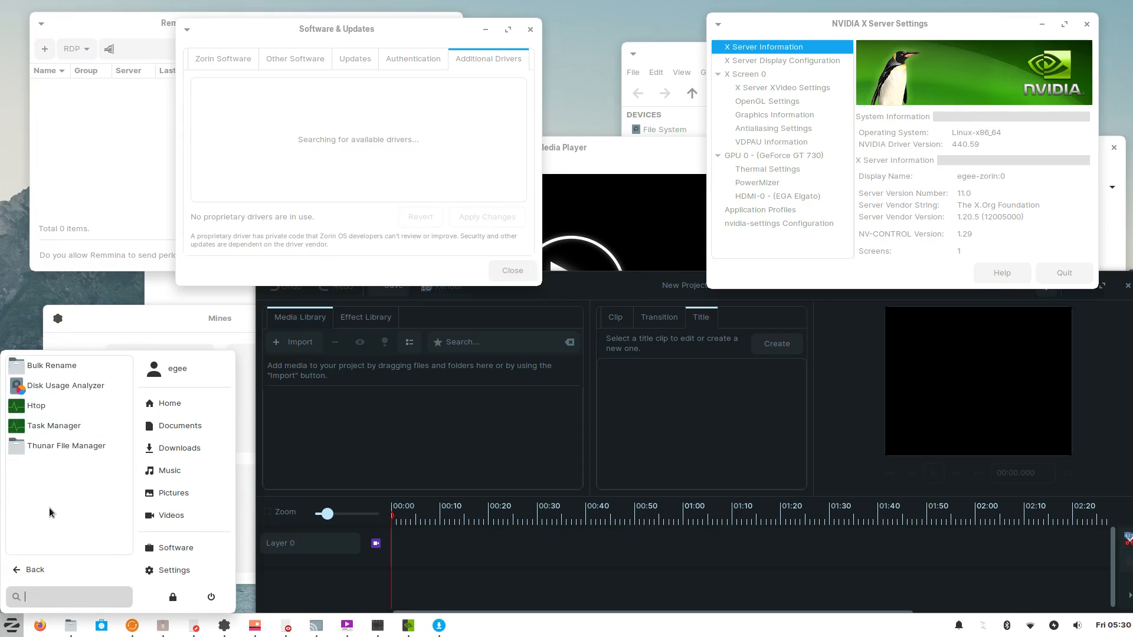
click(53, 425)
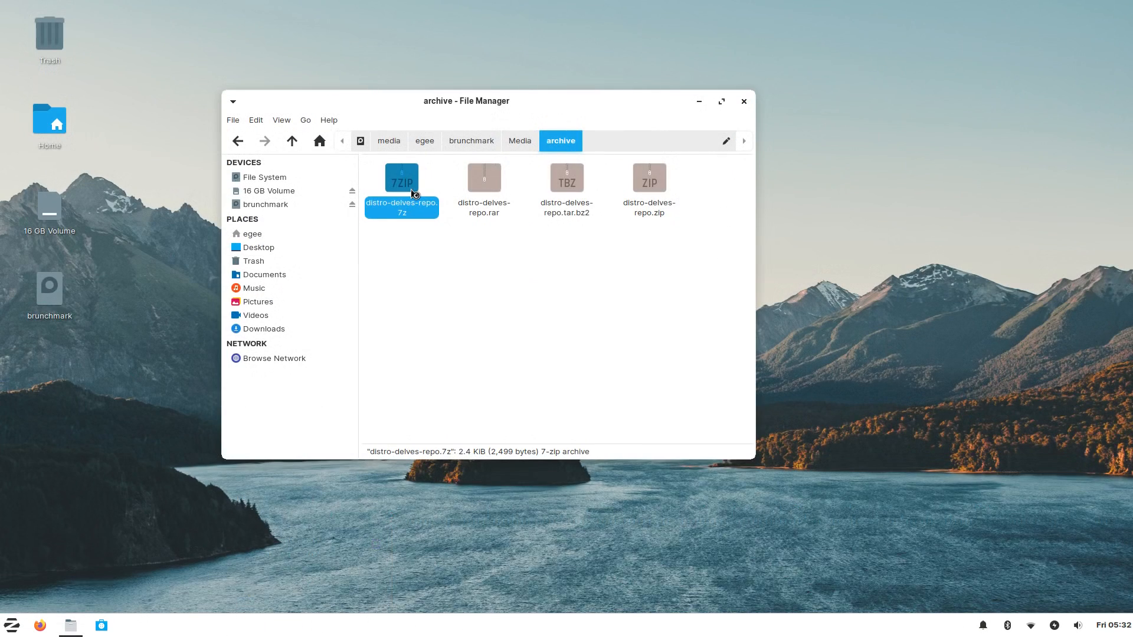
Step: Open the 7z, zip and tar.bz2 archives, pick the ogg episode, and play the vp9 webm video
double_click(402, 178)
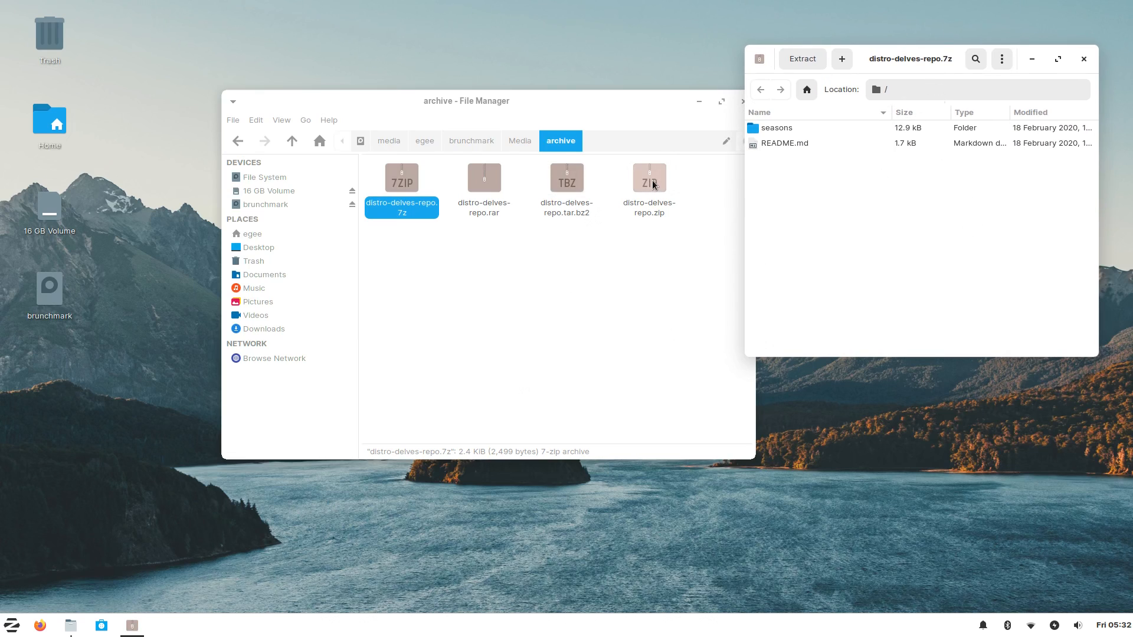
double_click(647, 177)
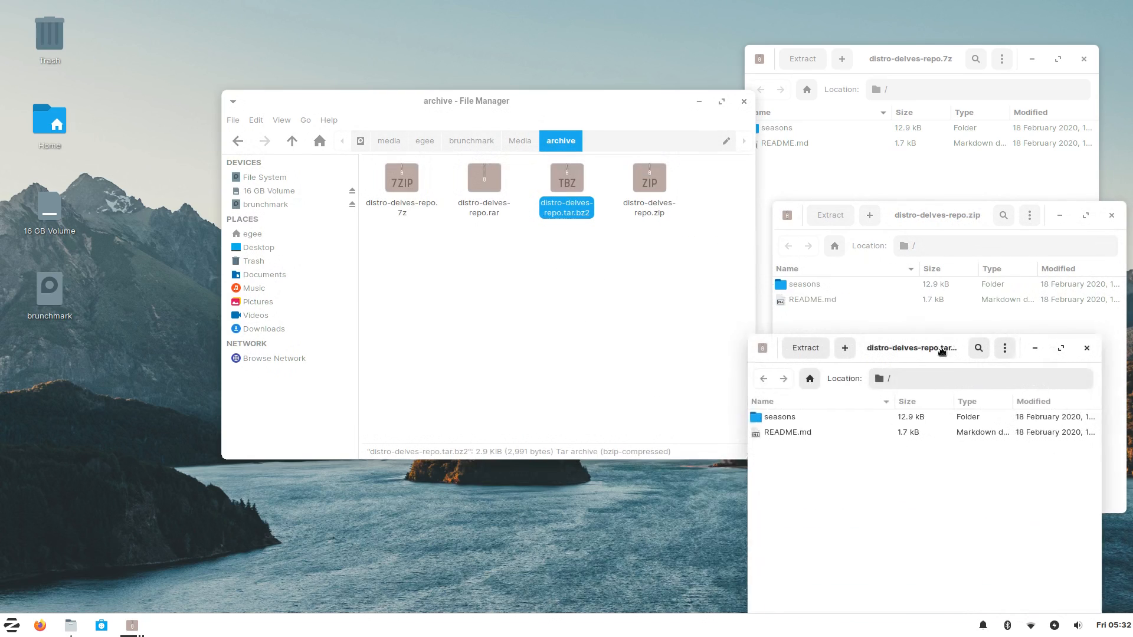
double_click(648, 177)
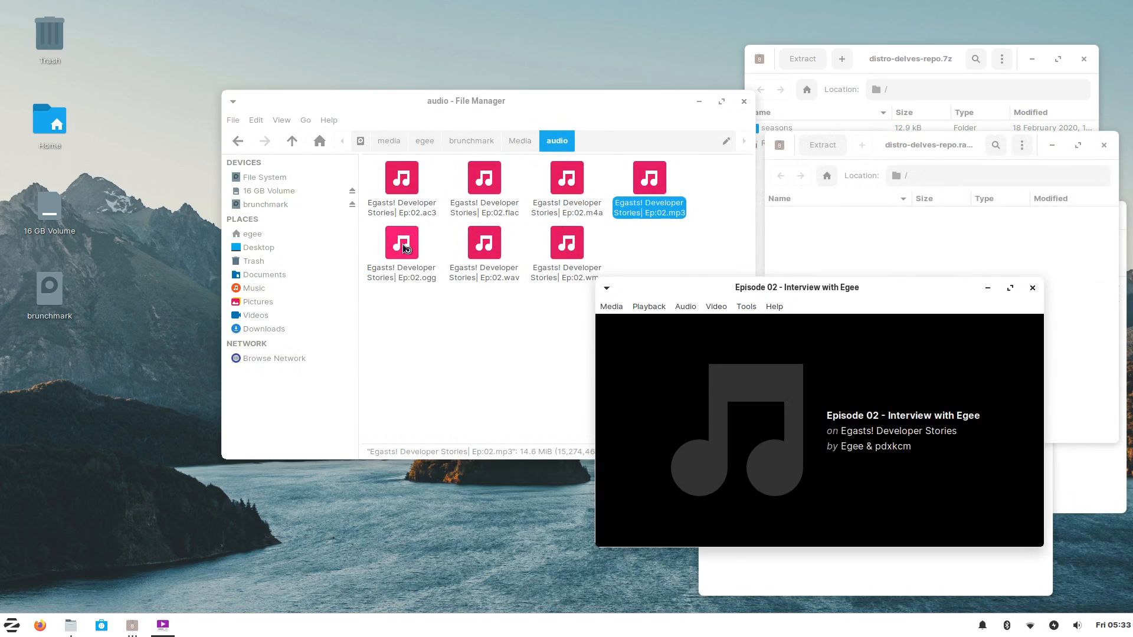
click(482, 244)
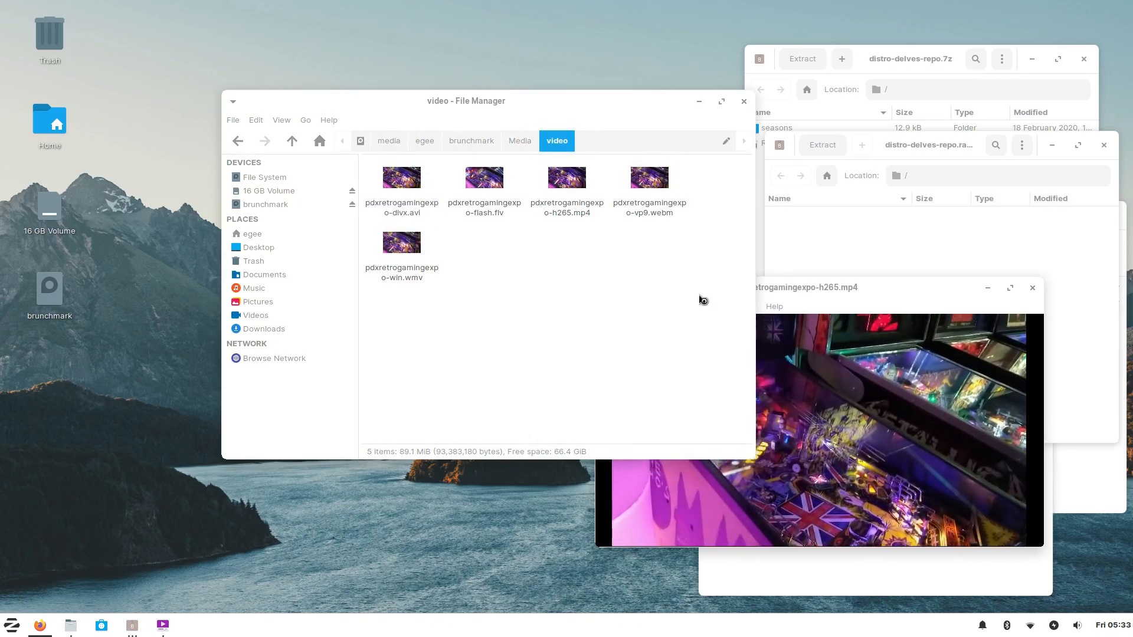
double_click(648, 177)
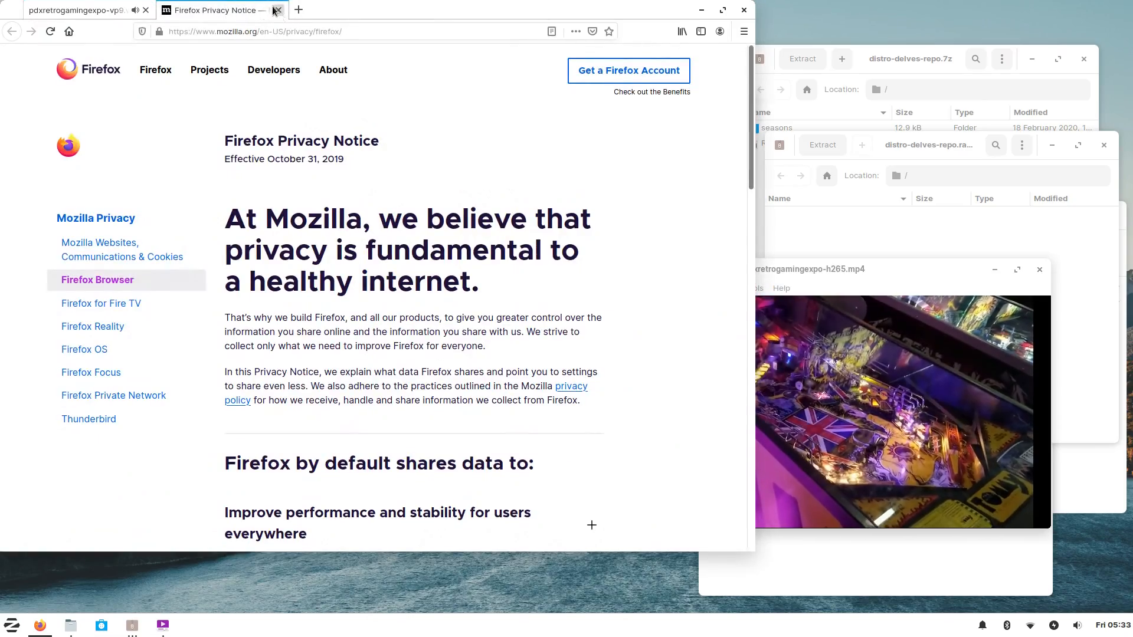
Step: Close Firefox's privacy notice tab, leaving the webm video tab
click(276, 10)
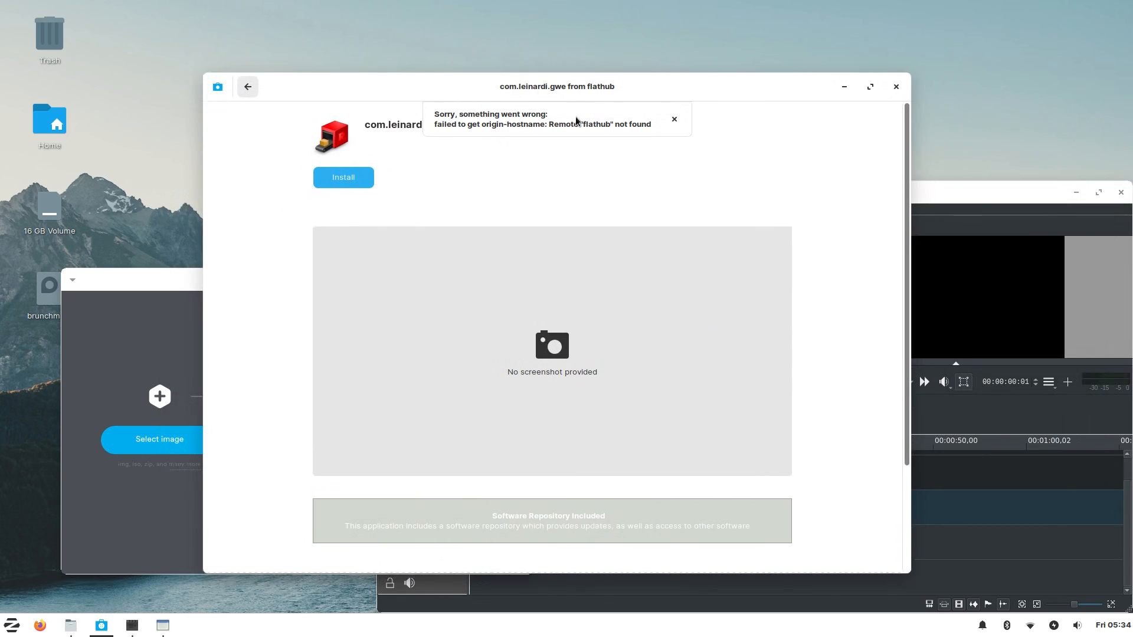
Step: Dismiss the flathub error and start installing the GWE app
click(673, 118)
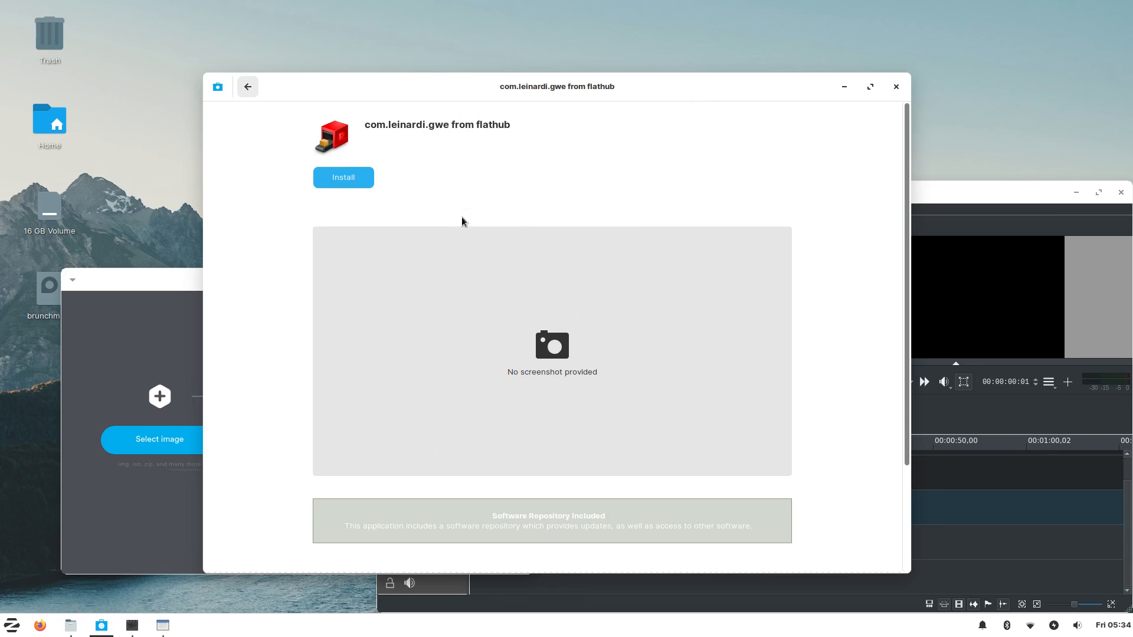
click(343, 177)
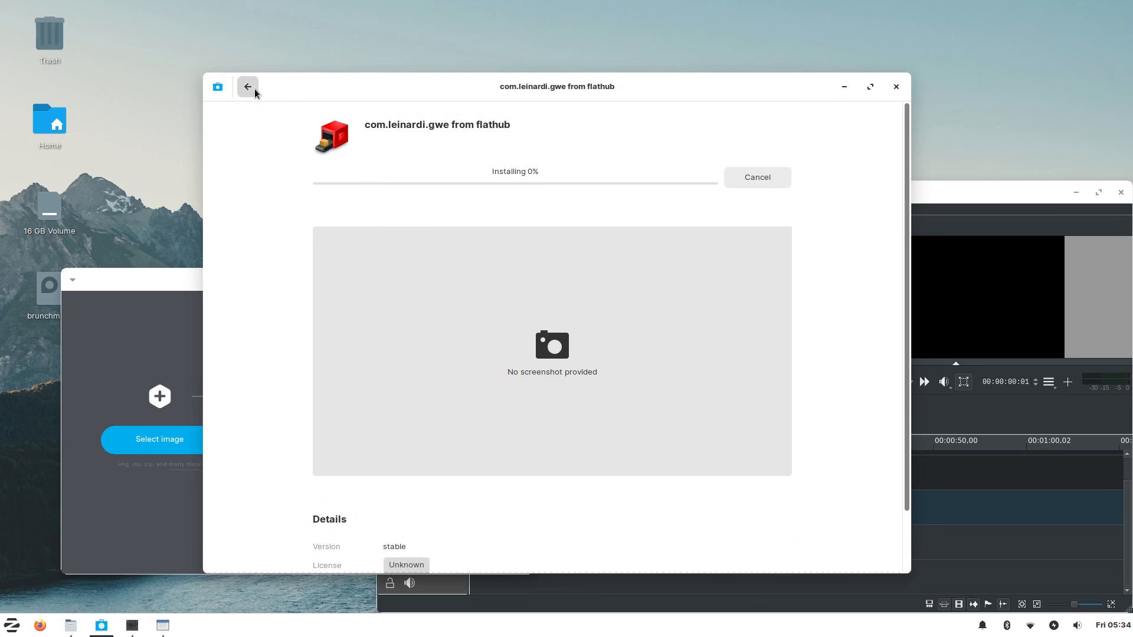
click(216, 86)
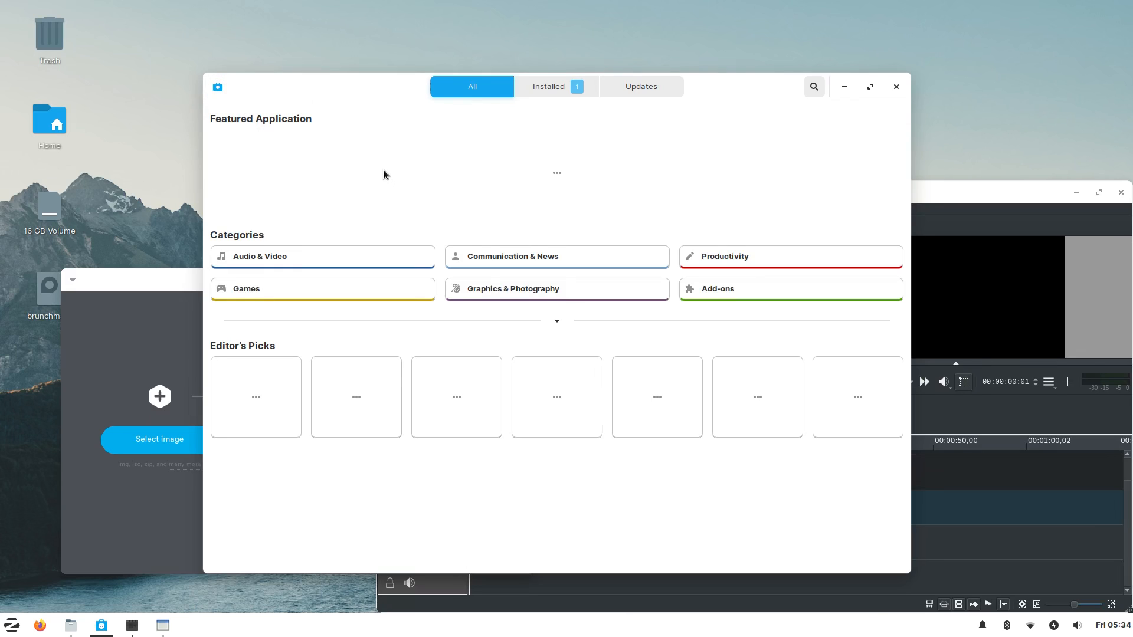
Step: Search 'steam' and install Steam, then search for OBS Studio
text(steam)
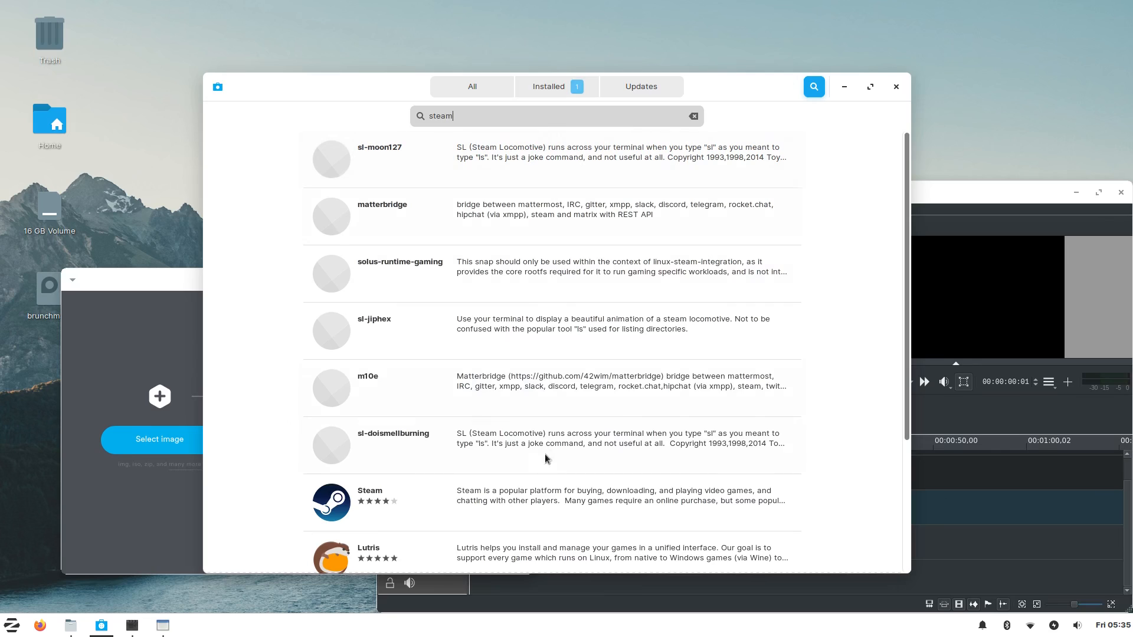
click(370, 499)
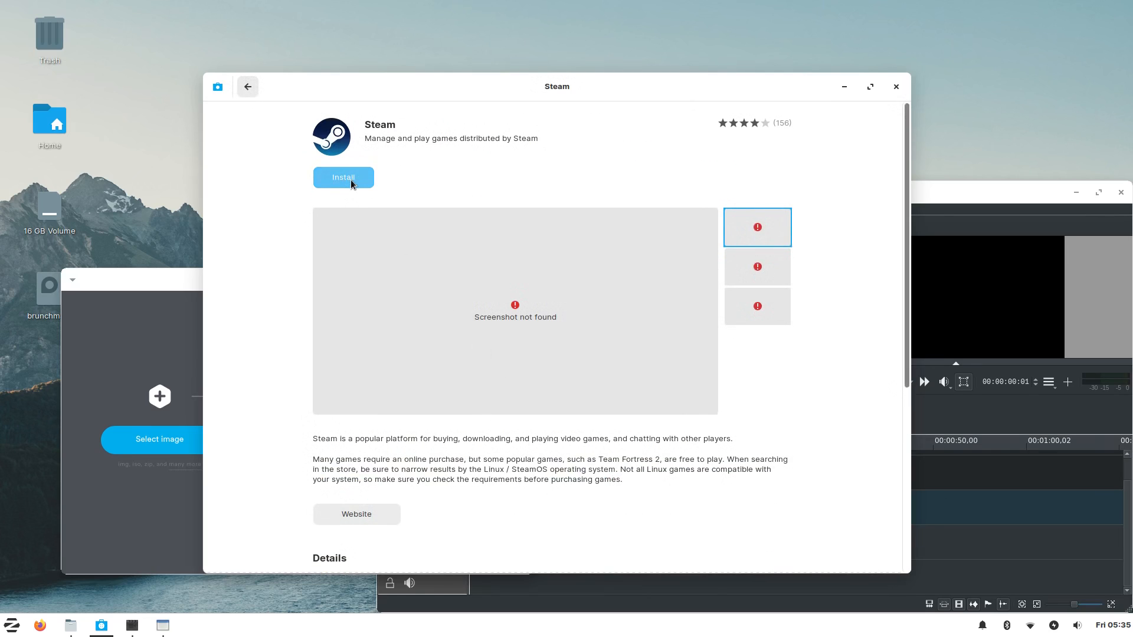
click(248, 87)
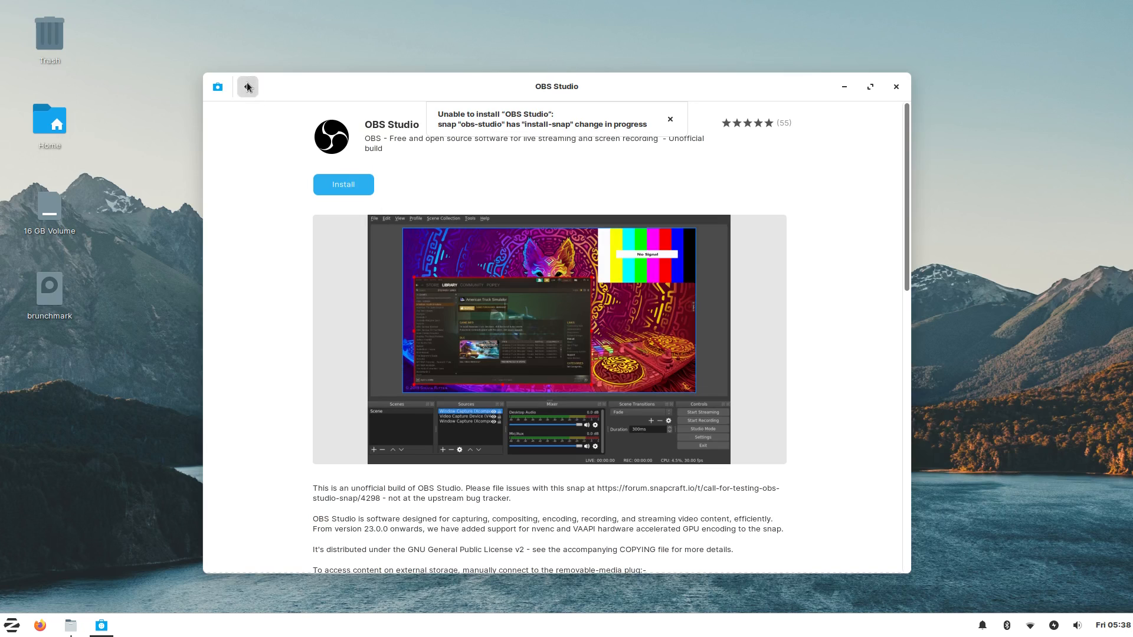
click(248, 86)
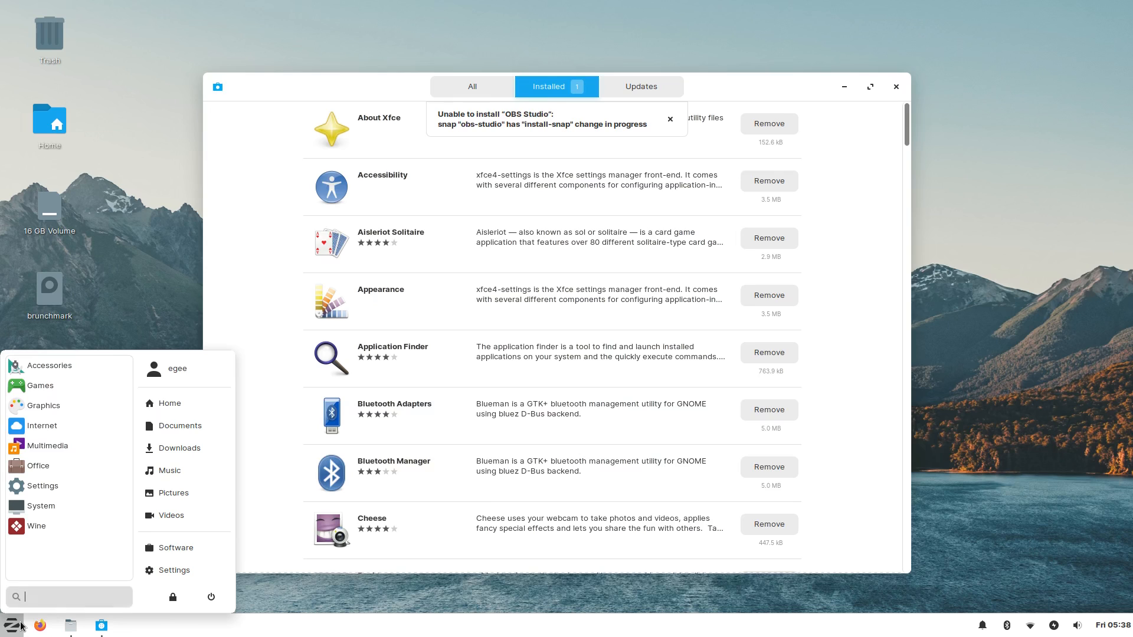
text(obs)
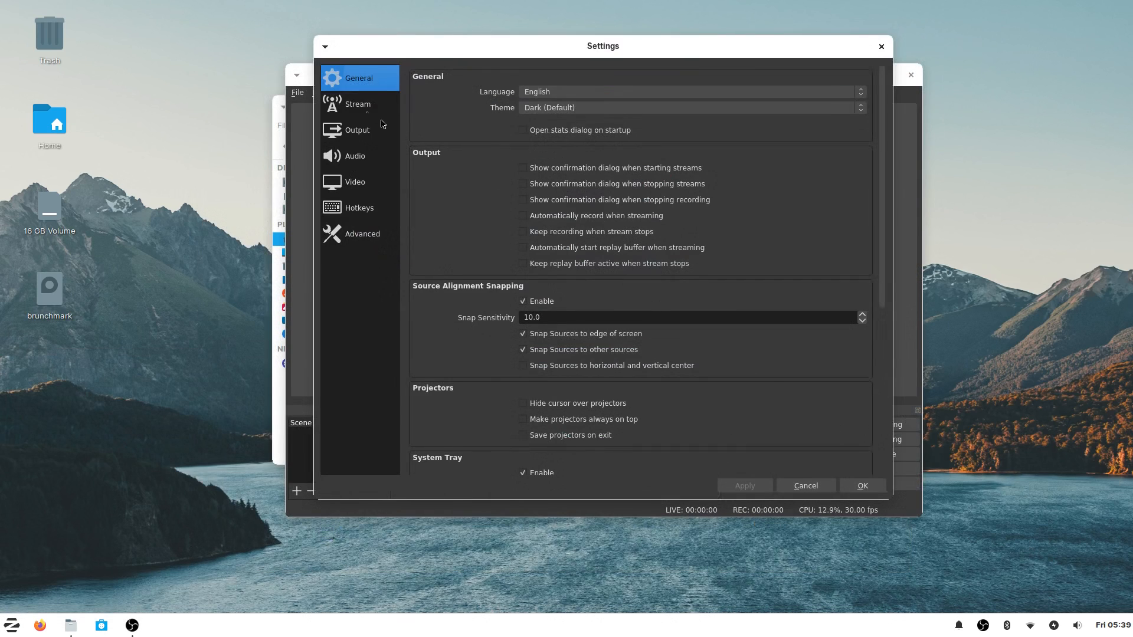
Step: Find the OBS recording in snap/obs-studio/888 and view the snap folder's Read & Write permissions
click(357, 130)
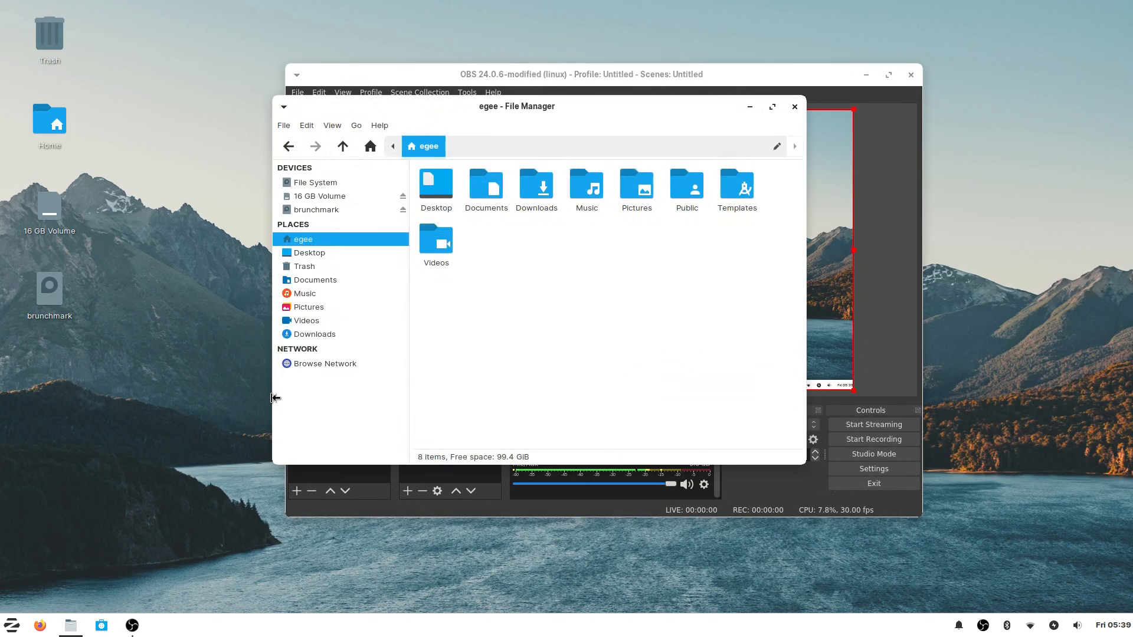
mouse_move(740, 289)
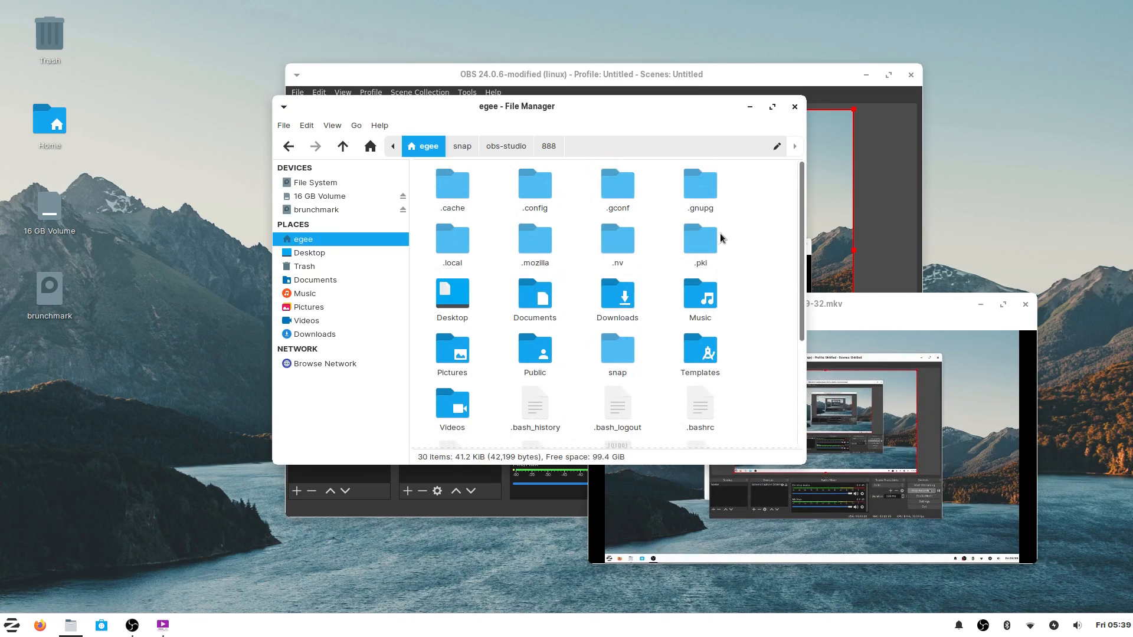
scroll(down, 3)
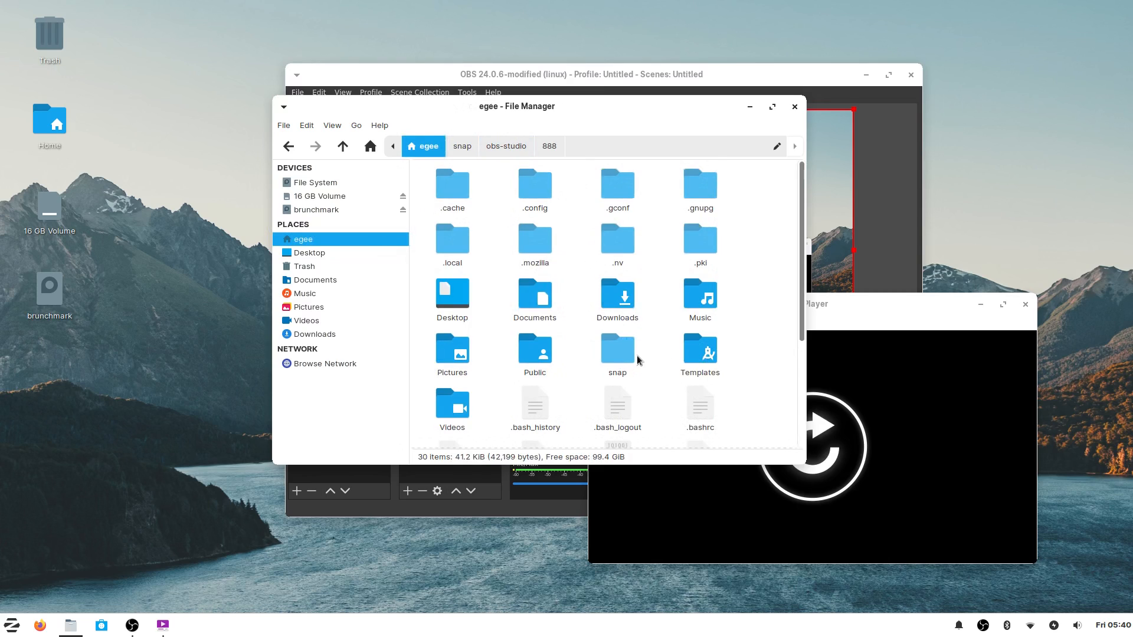
right_click(617, 354)
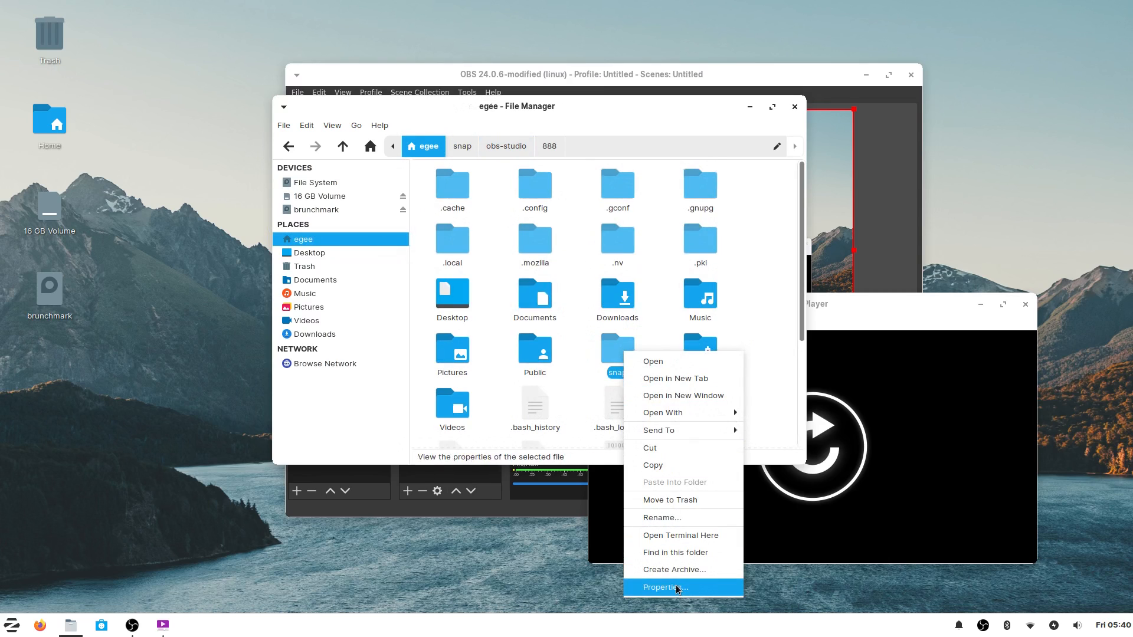
click(662, 586)
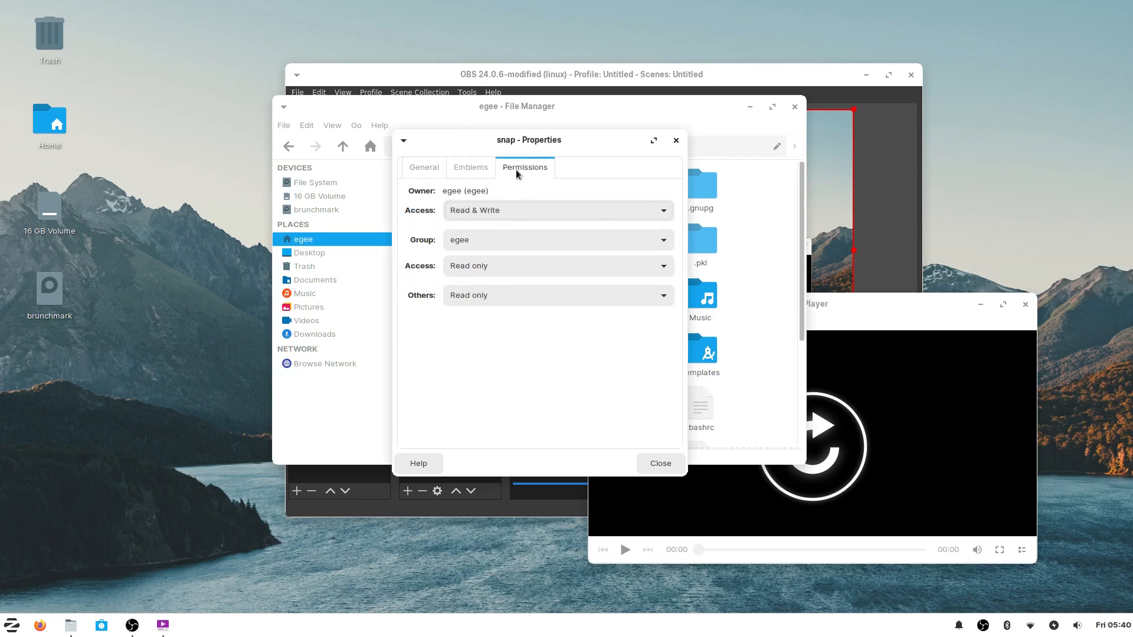
click(470, 167)
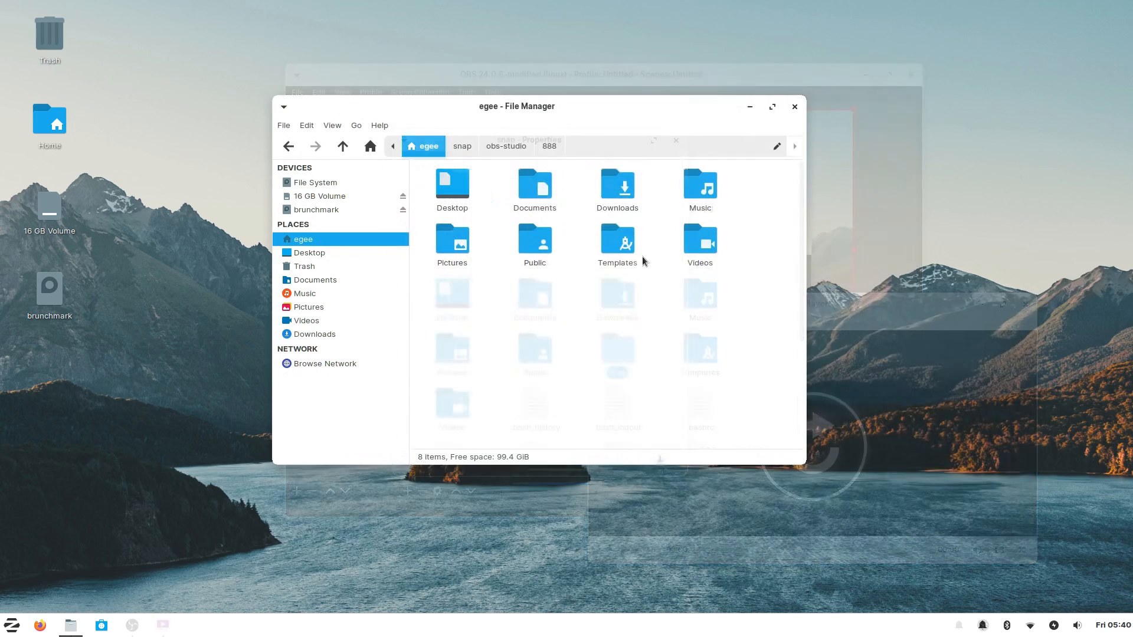
Step: Show the Public folder's context menu, then browse the Windows Network and a networked computer
right_click(534, 242)
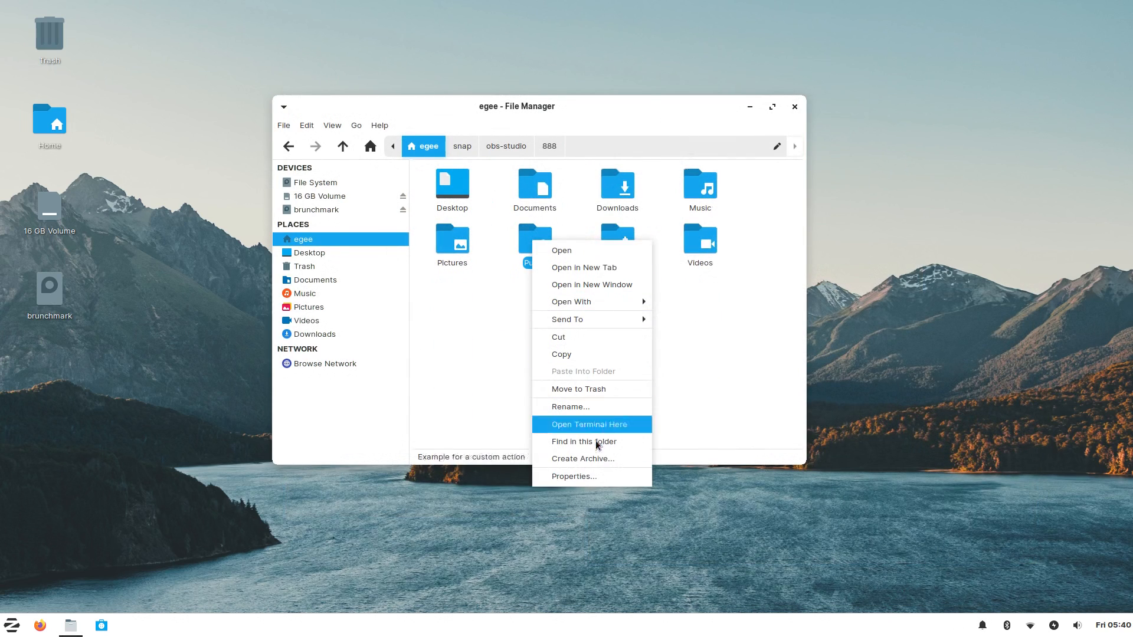
mouse_move(590, 458)
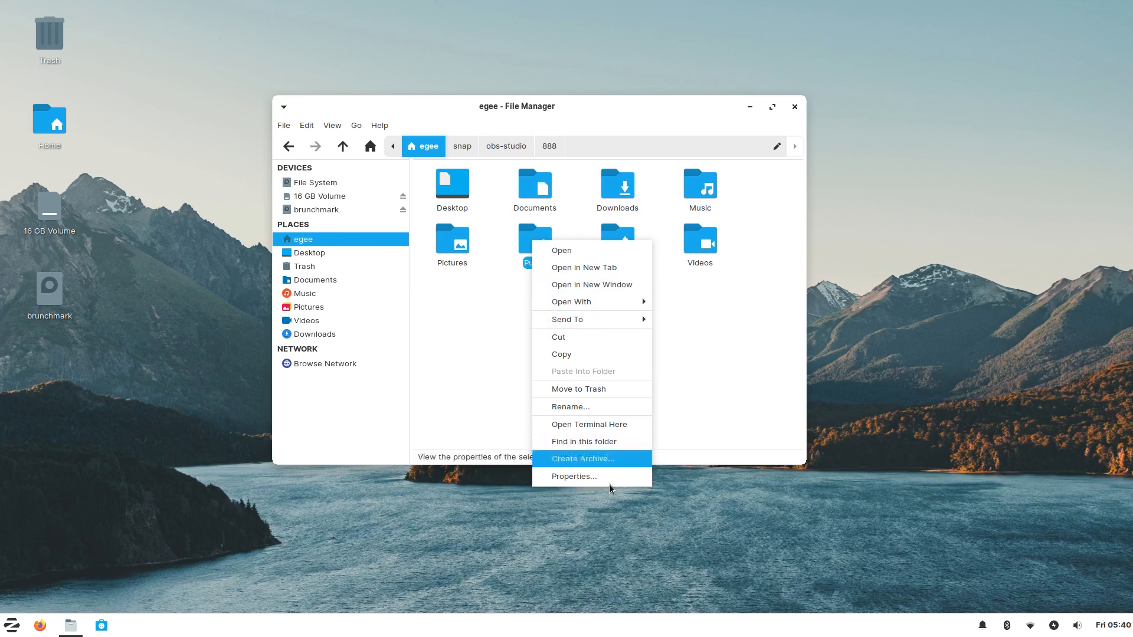
mouse_move(585, 253)
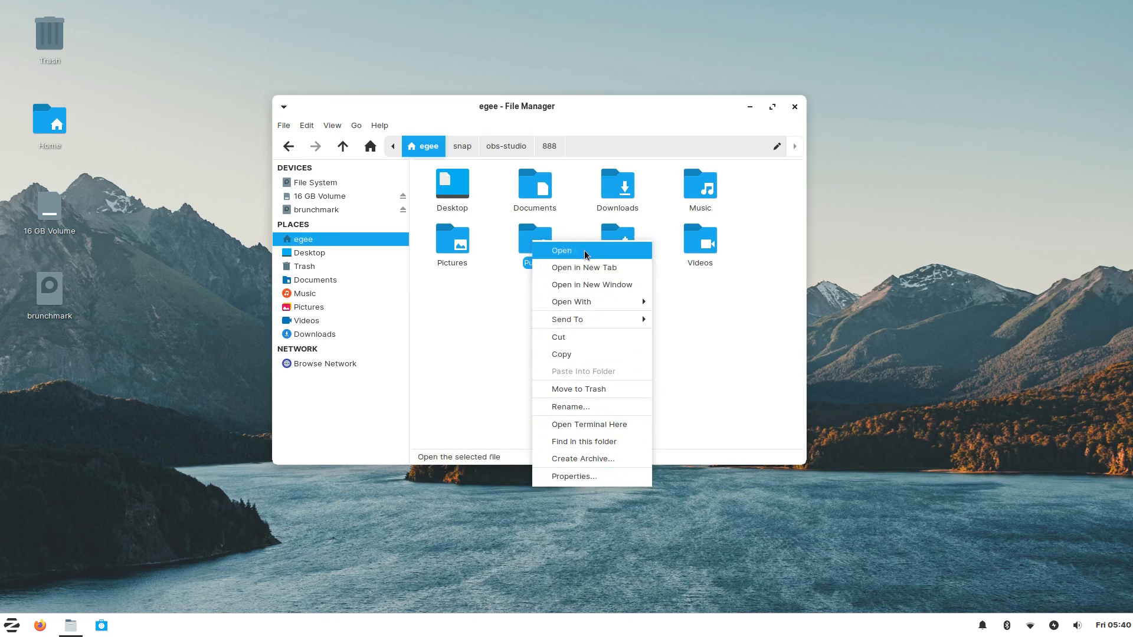
mouse_move(583, 441)
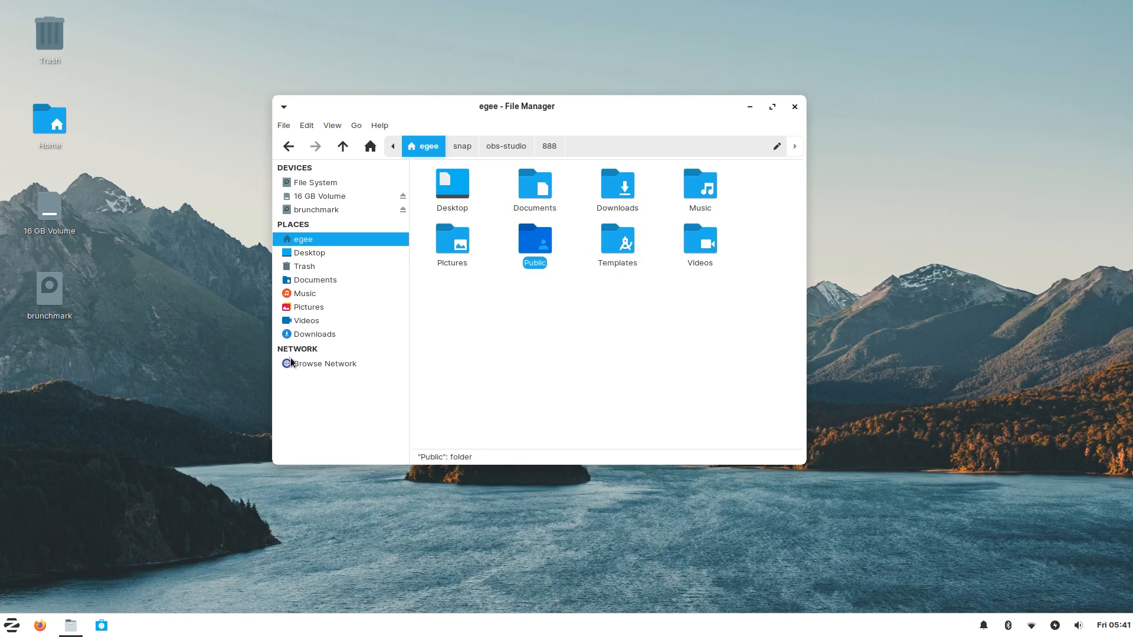
click(324, 363)
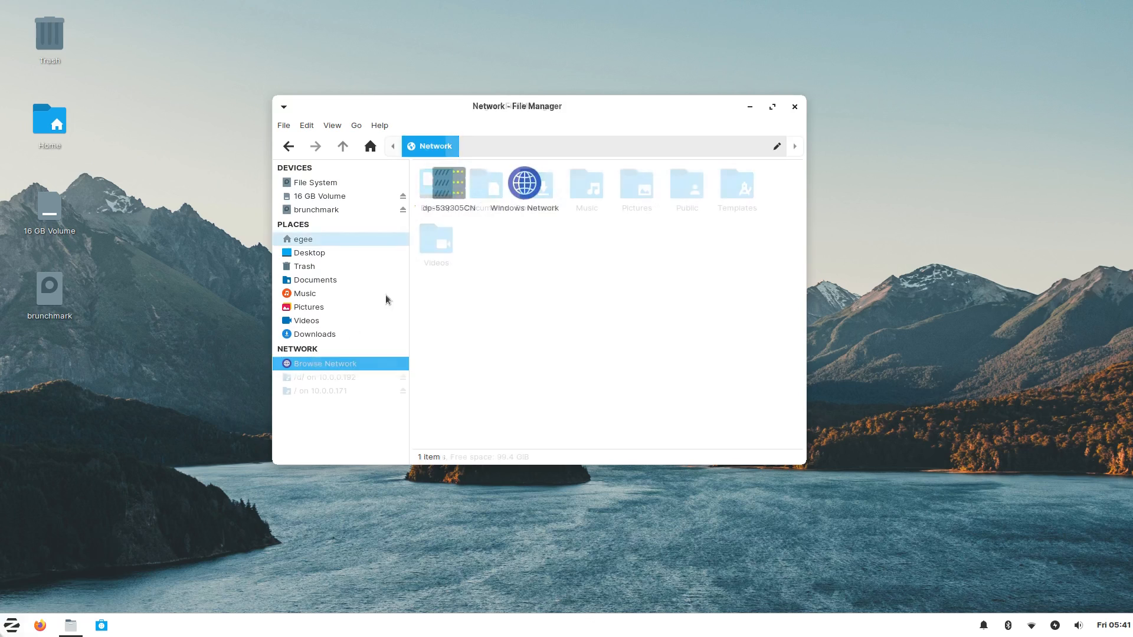
click(304, 239)
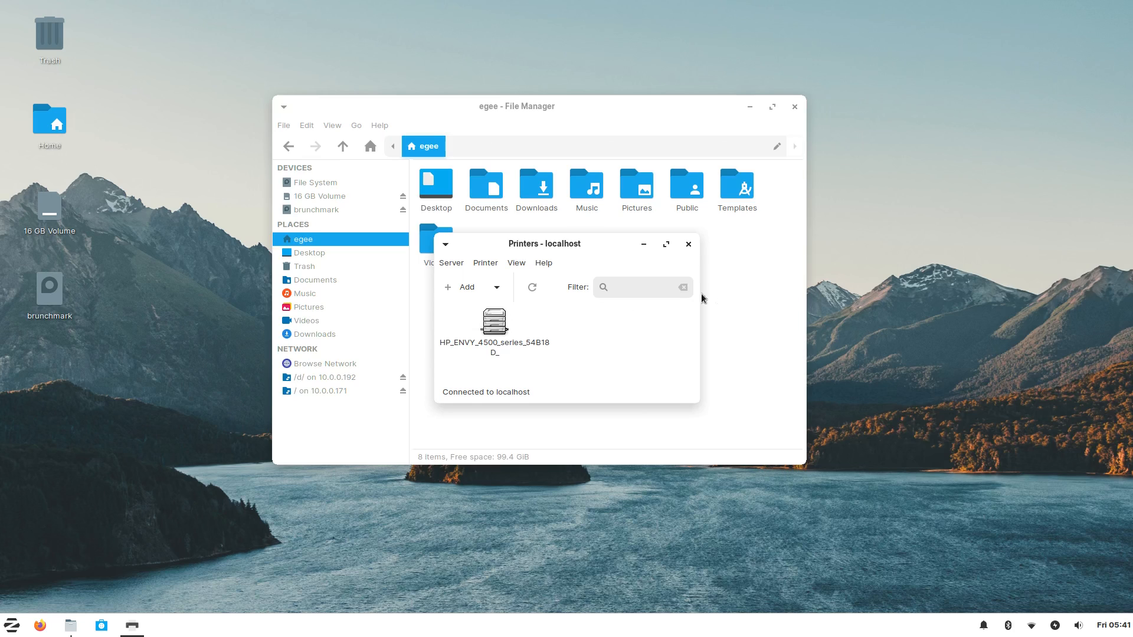
Step: Open Properties for the HP ENVY 4500 series printer
right_click(494, 321)
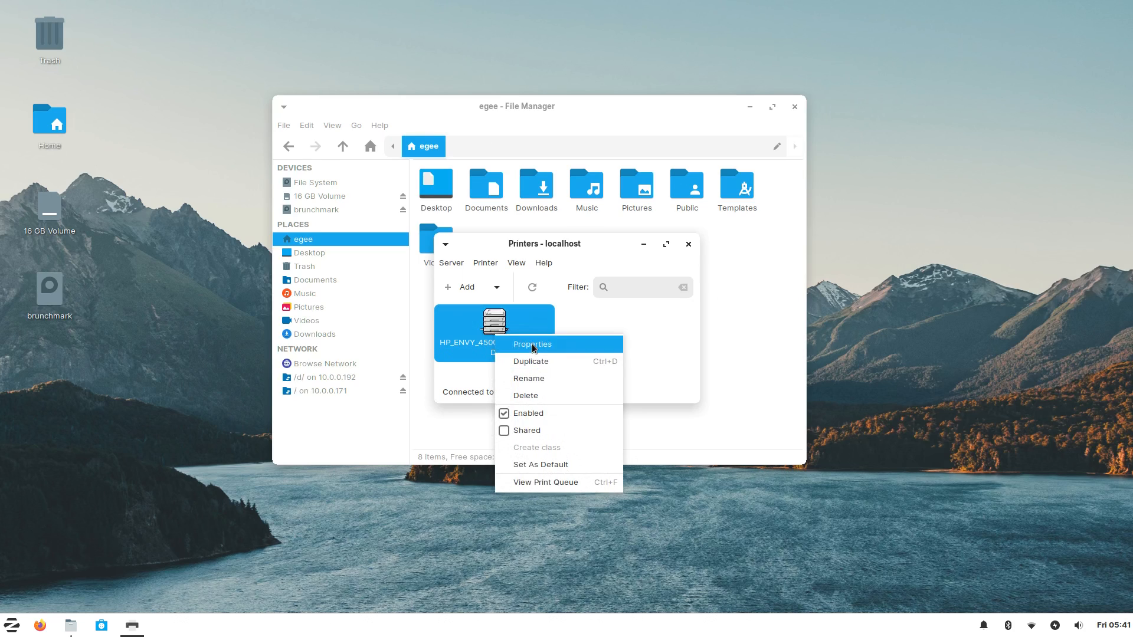
click(532, 344)
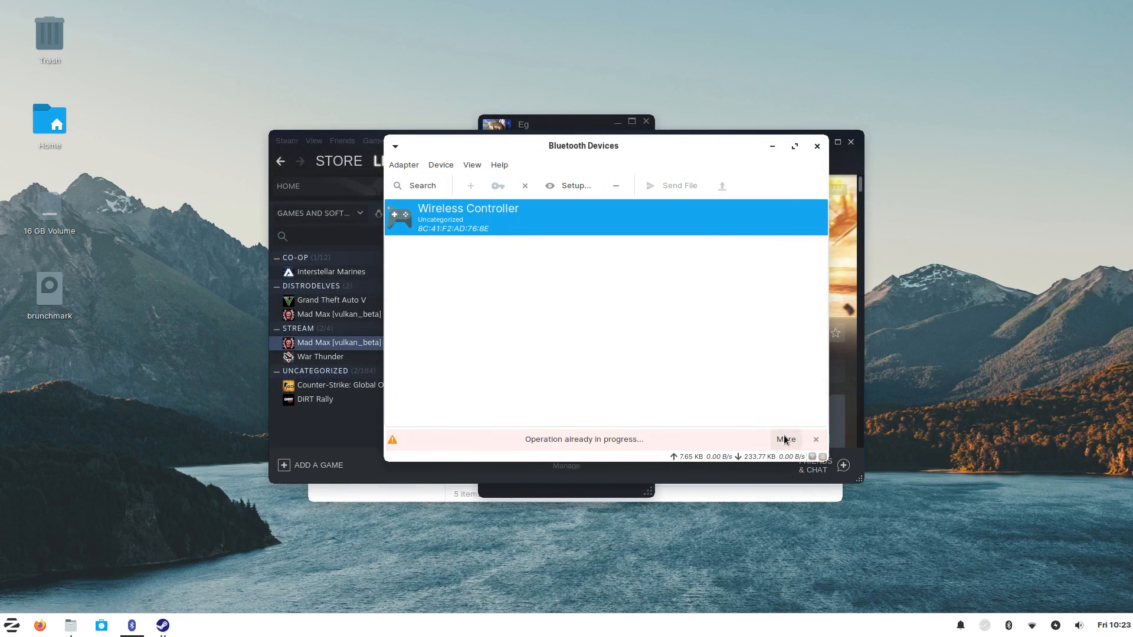
Step: Dismiss the operation-in-progress error traceback and close the stuck Bluetooth Devices window
click(785, 439)
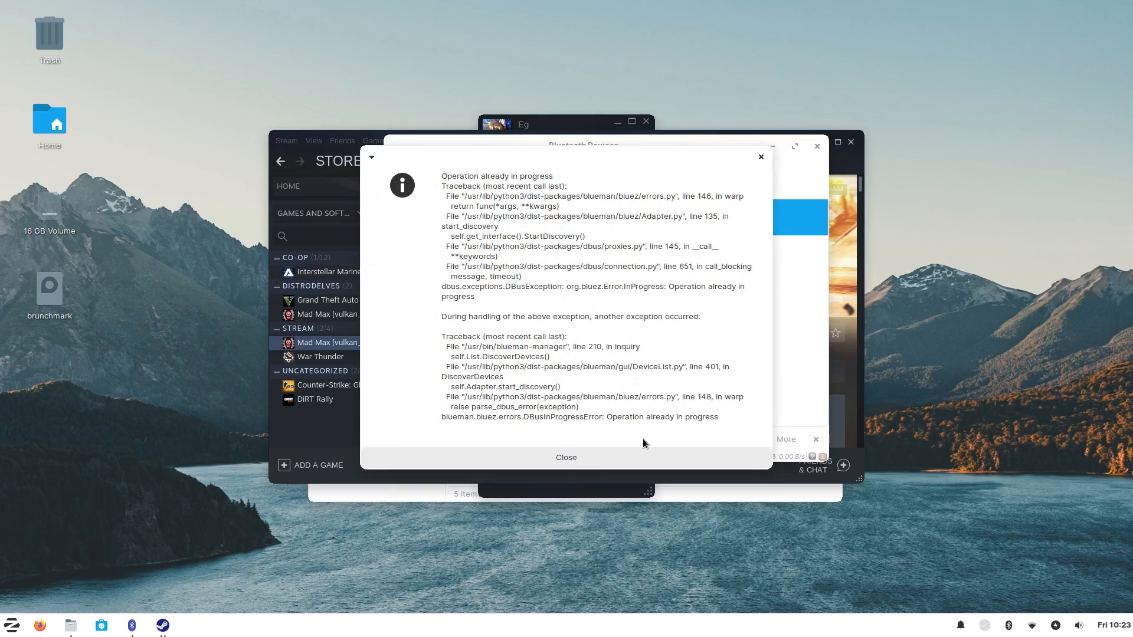
click(566, 457)
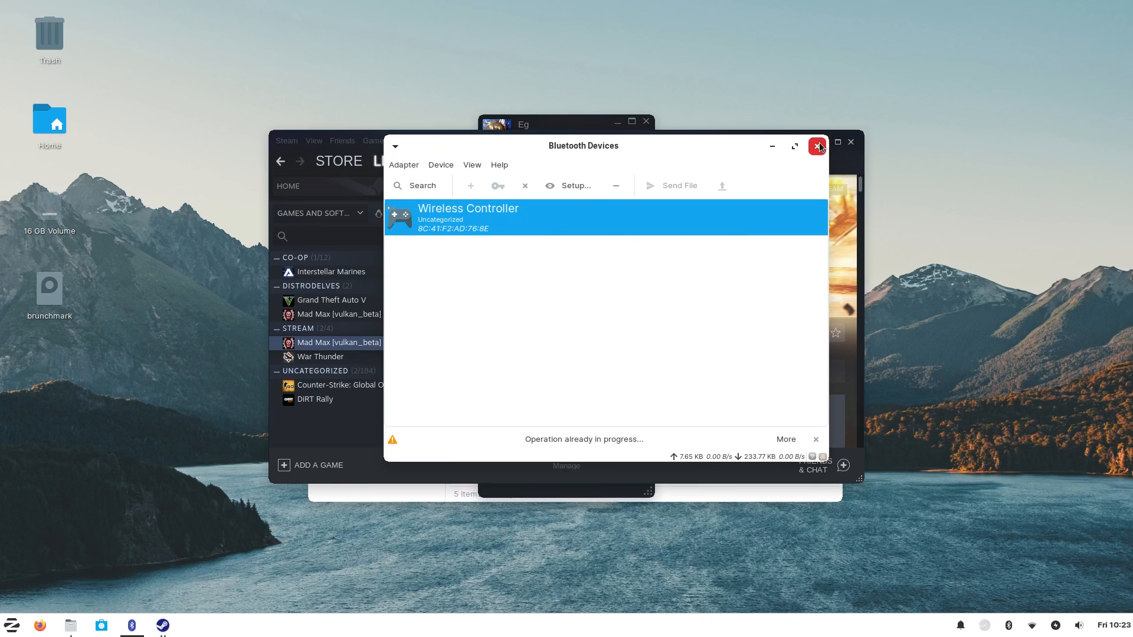
click(816, 145)
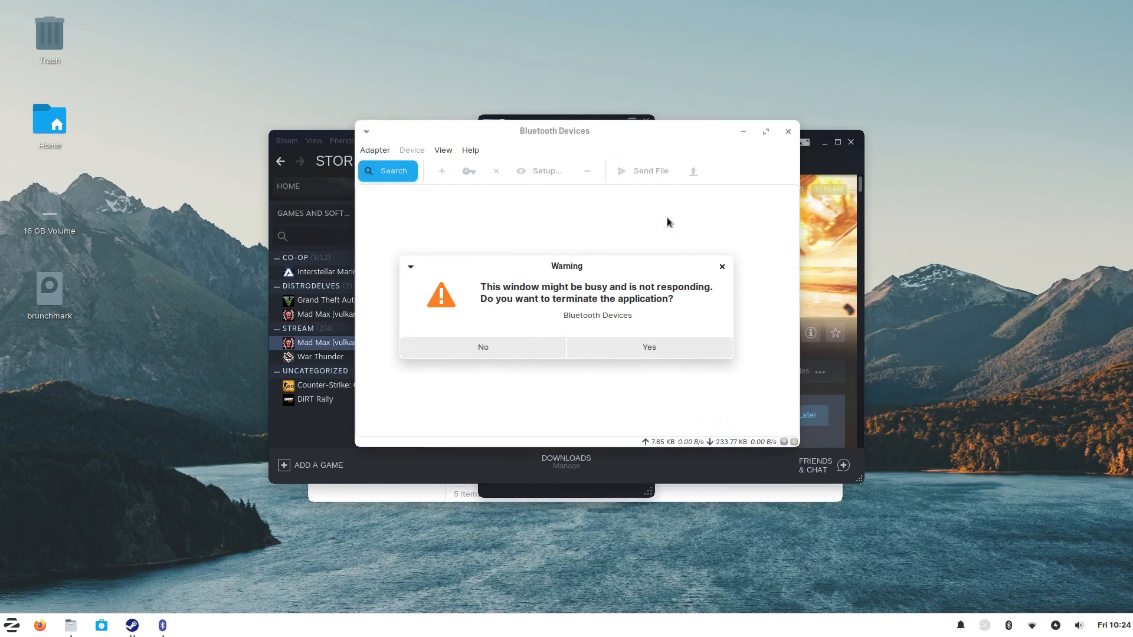
mouse_move(605, 339)
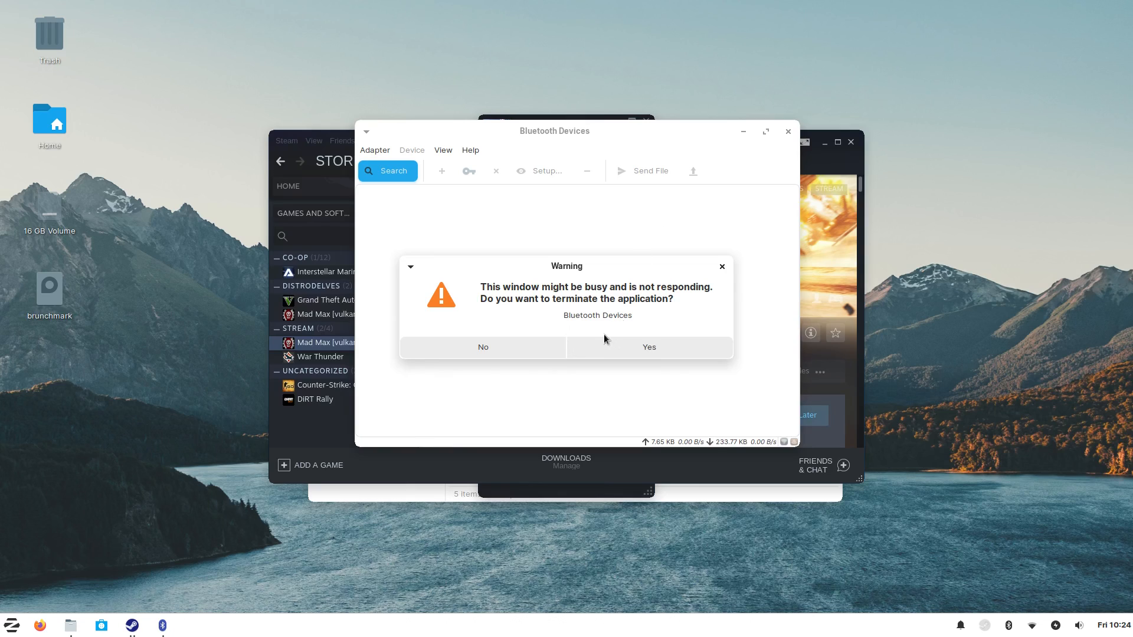
mouse_move(647, 347)
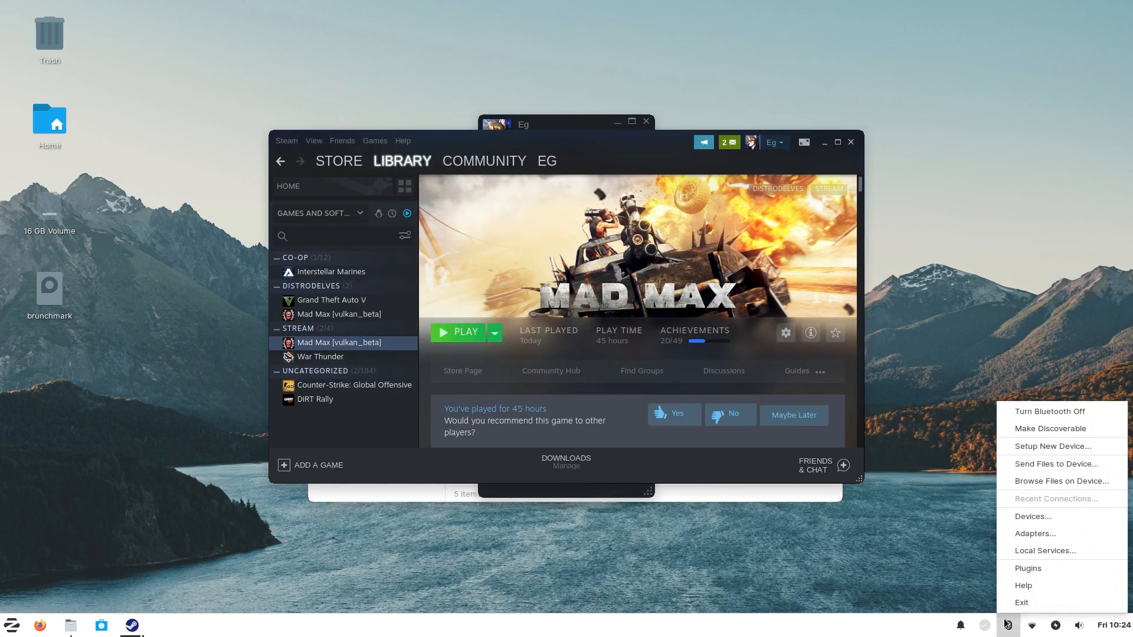
mouse_move(1049, 412)
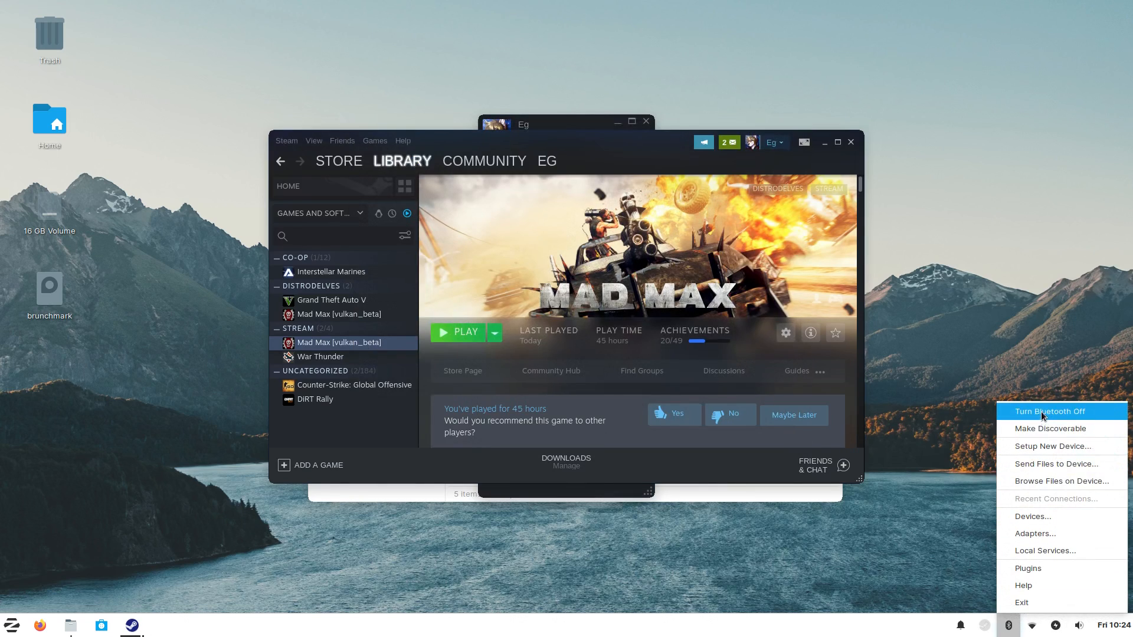
Step: Reopen Bluetooth Devices from the tray and search for nearby devices
click(1033, 516)
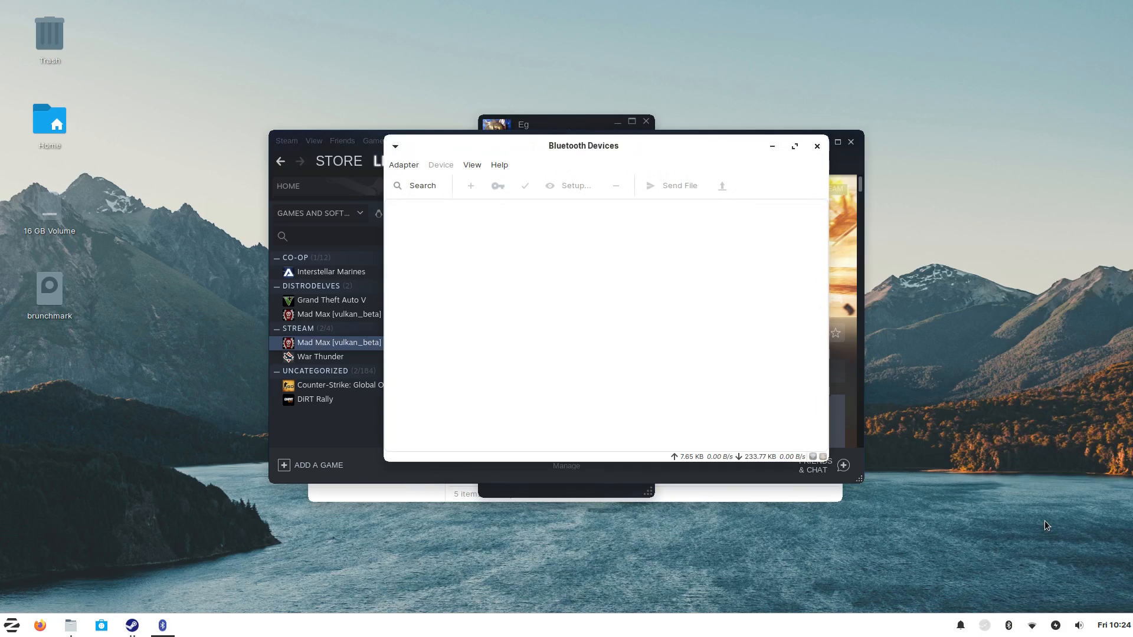
click(416, 186)
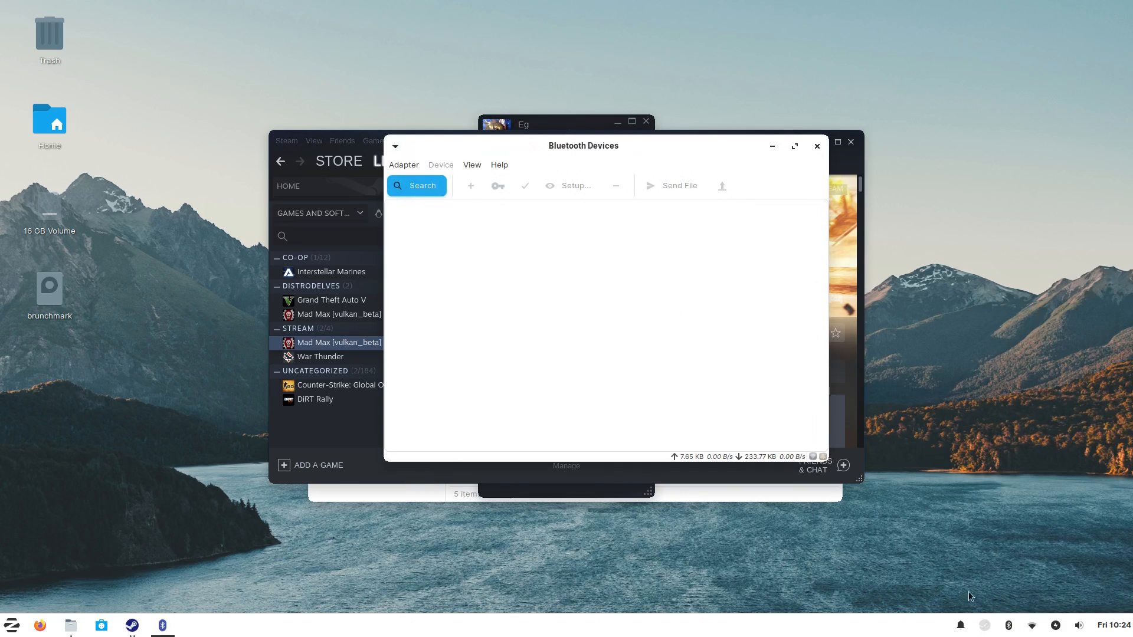
click(1007, 625)
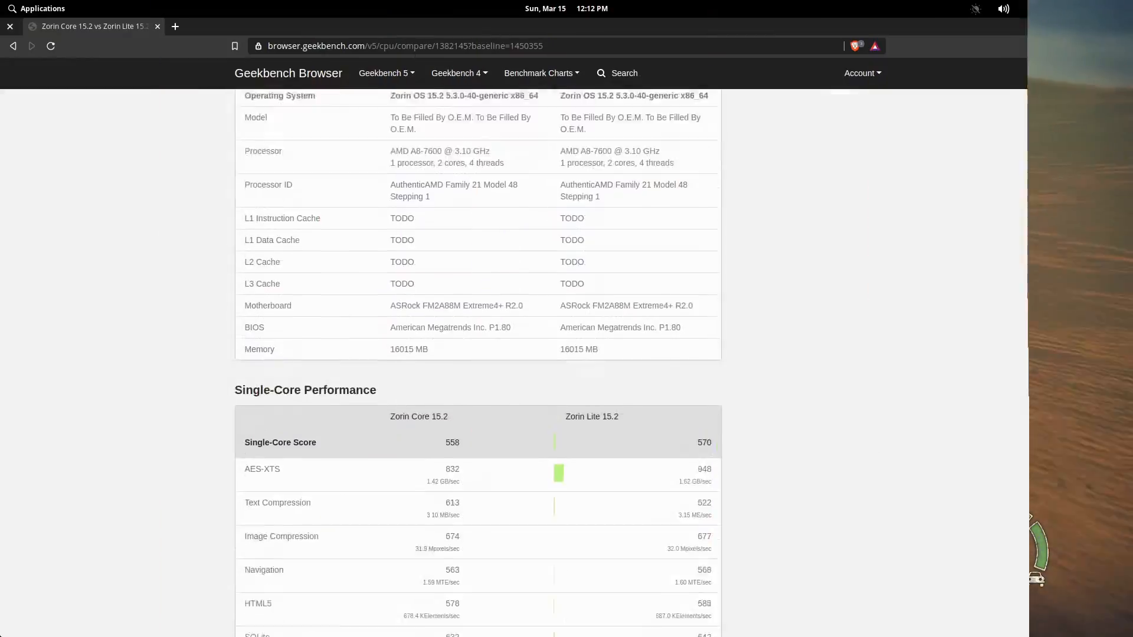
Step: Scroll the Geekbench comparison down to the Single-Core and Multi-Core Performance results
scroll(down, 3)
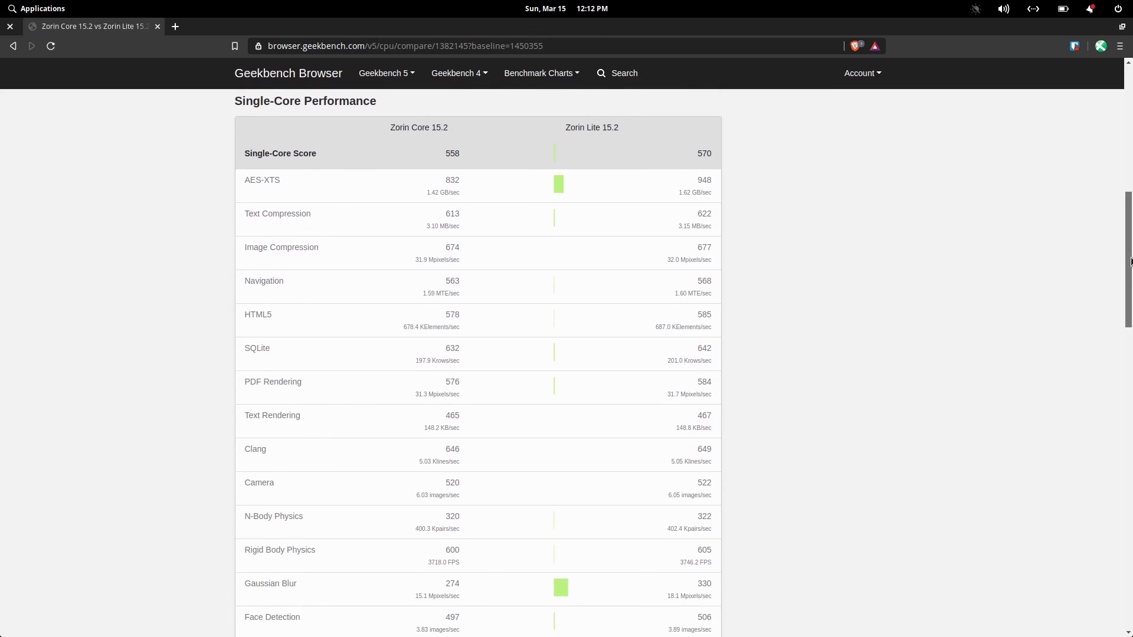
scroll(down, 3)
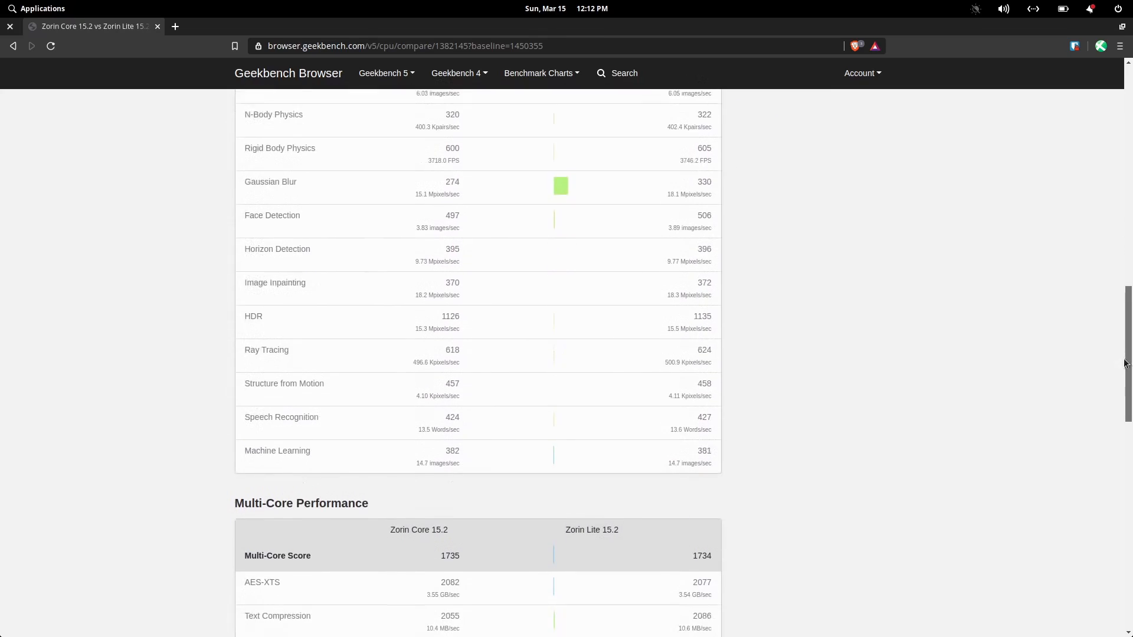
scroll(down, 3)
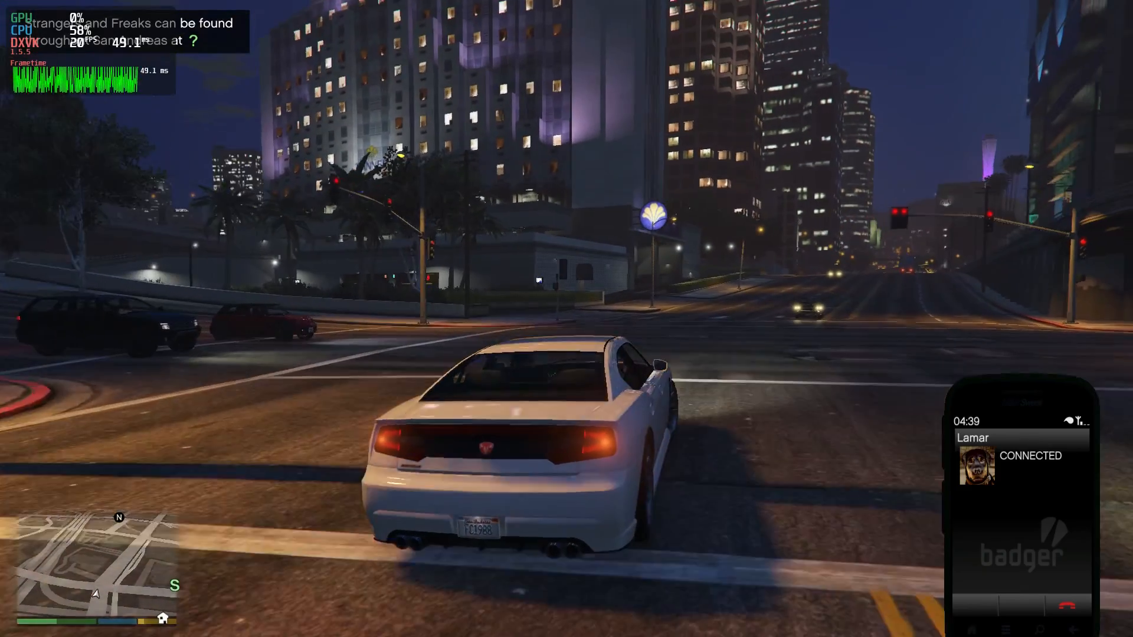
Step: Drive forward in GTA V, then zoom out the Mad Max map around The Dunes
key(w)
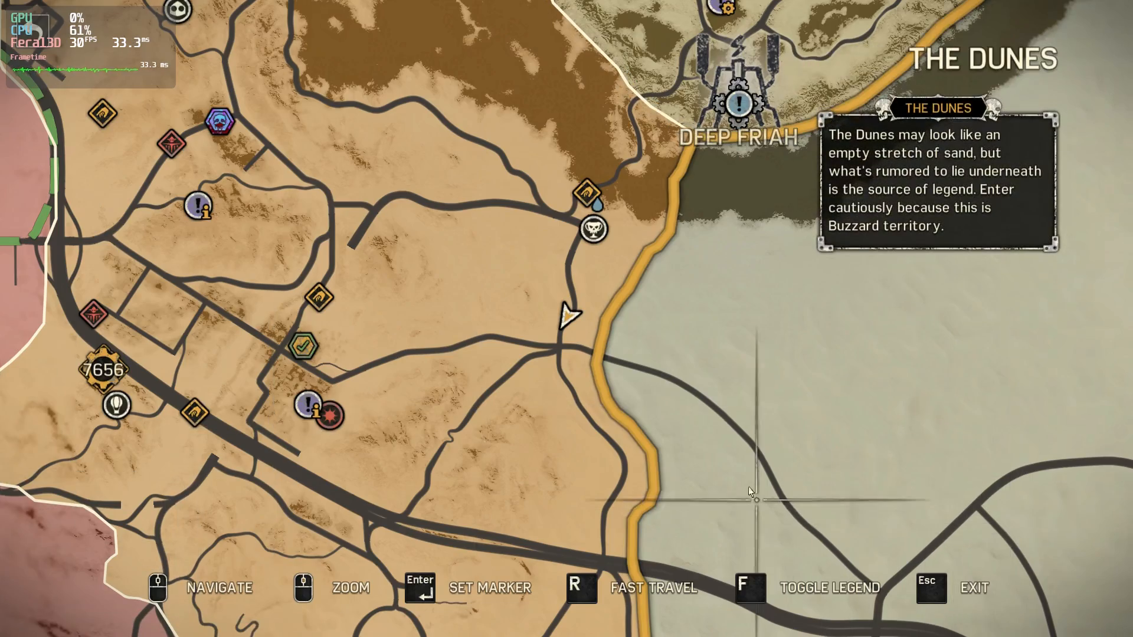
scroll(down, 3)
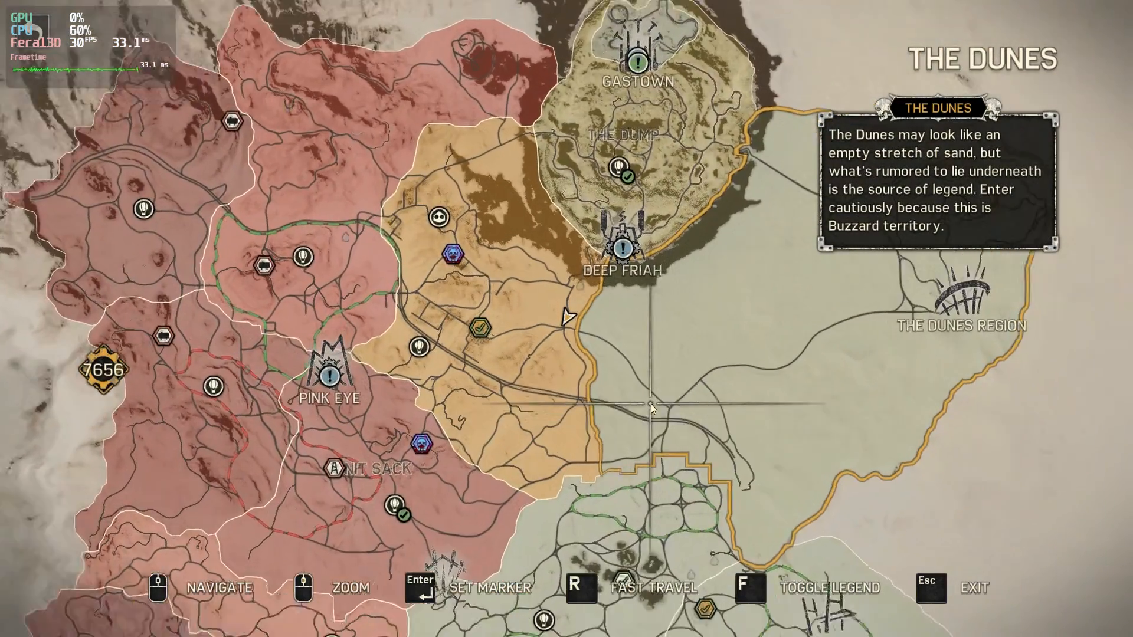